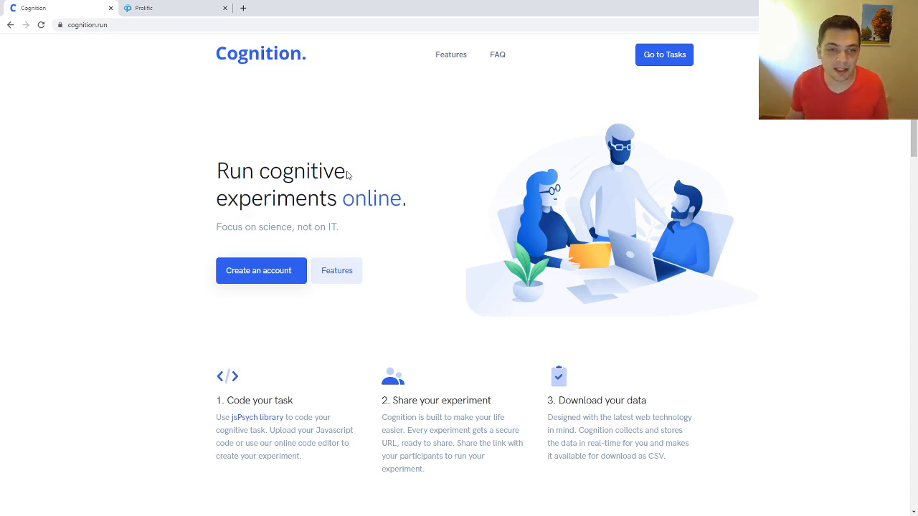
mouse_move(203, 134)
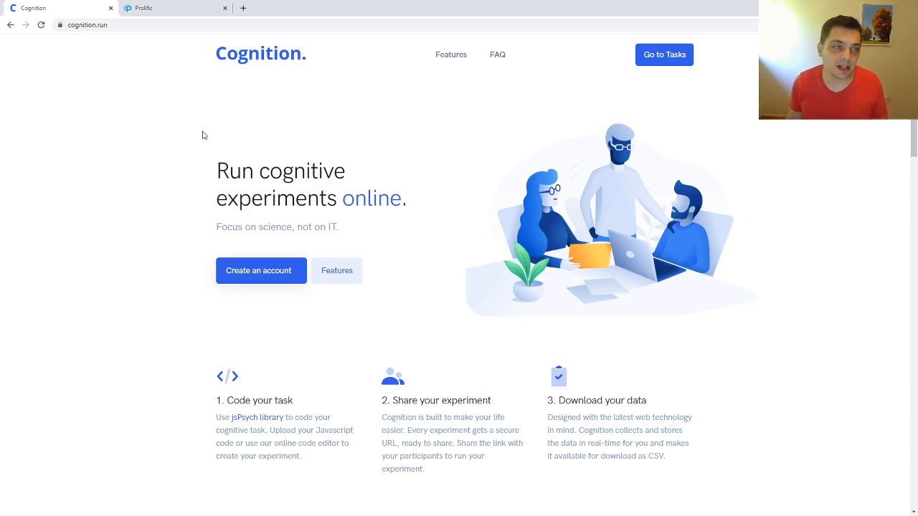
mouse_move(246, 298)
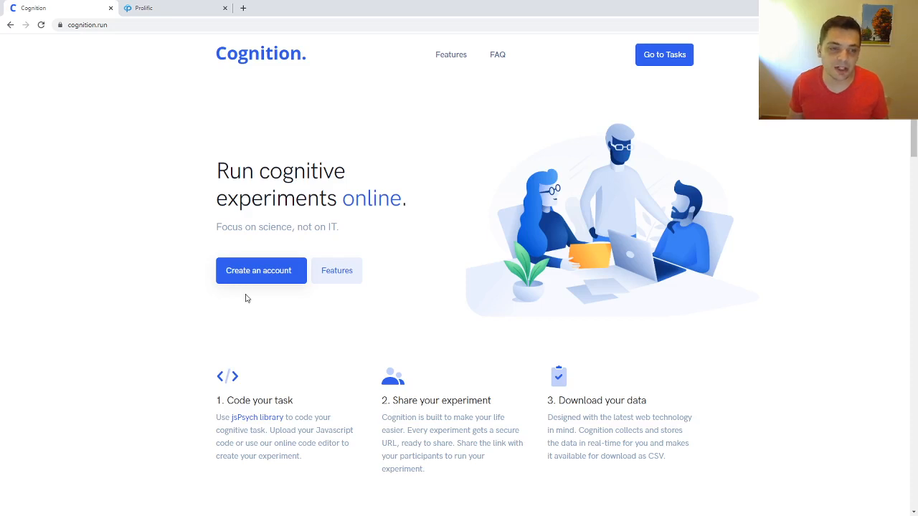
mouse_move(251, 278)
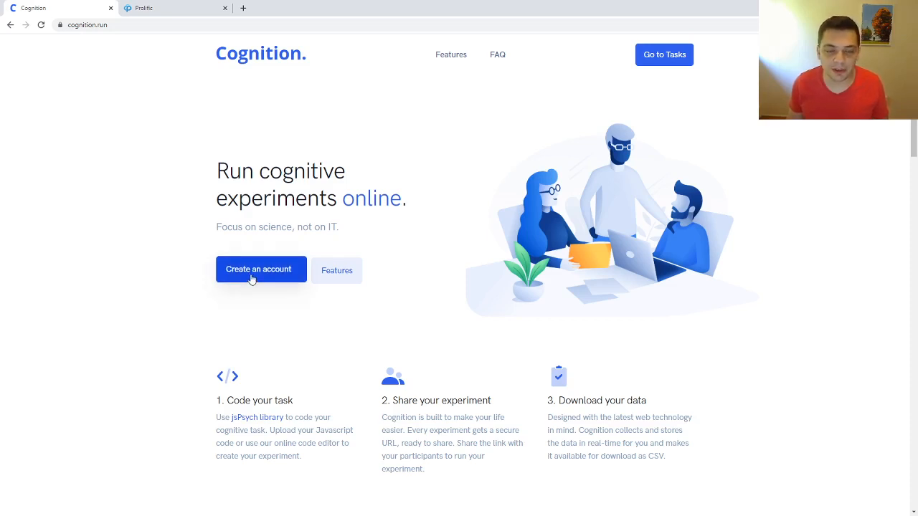
mouse_move(637, 119)
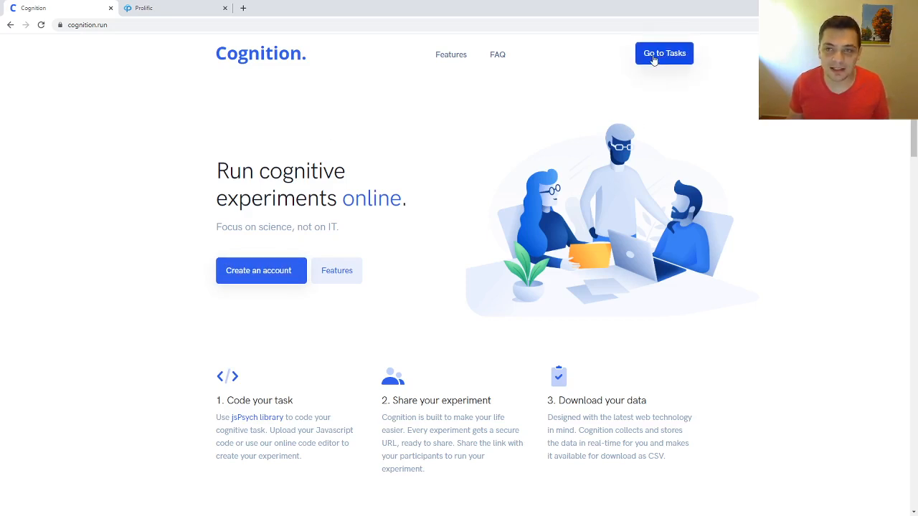
Step: Show the empty tasks dashboard and browse the full list of example tasks to clone
left_click(663, 53)
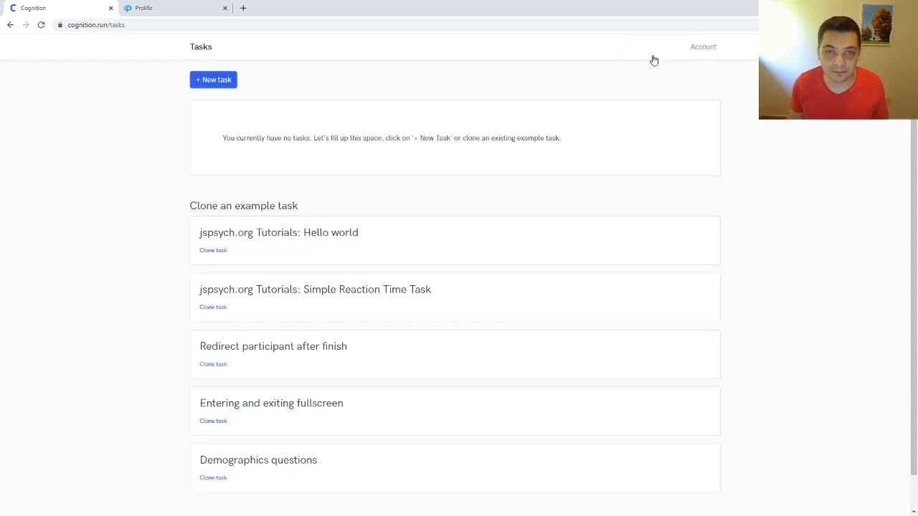
mouse_move(359, 134)
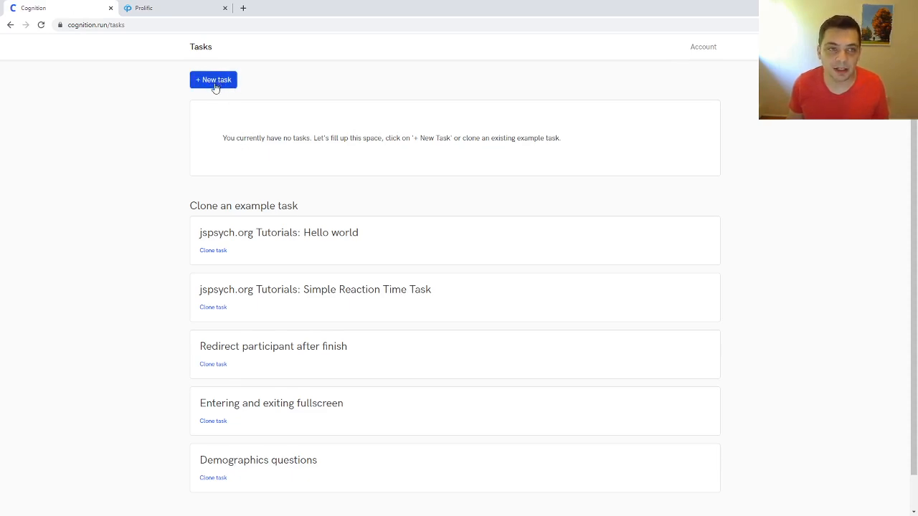
scroll("down", 3)
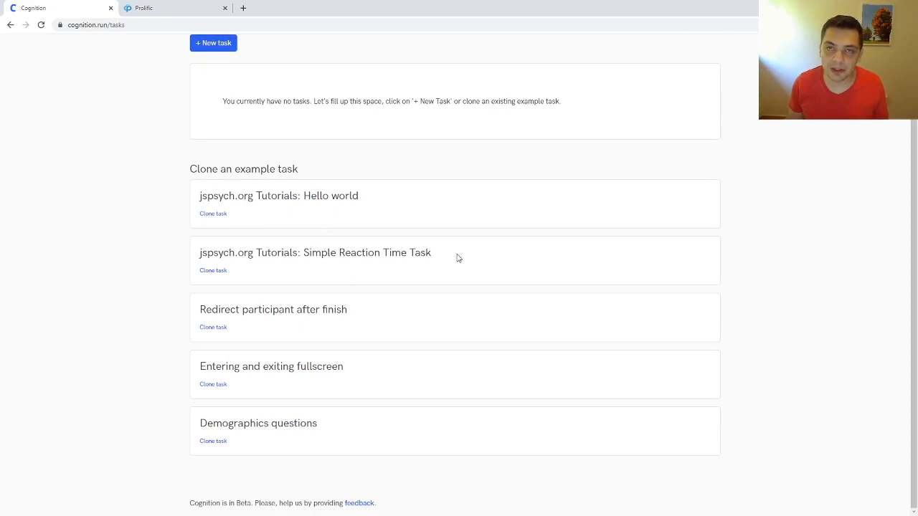
mouse_move(285, 353)
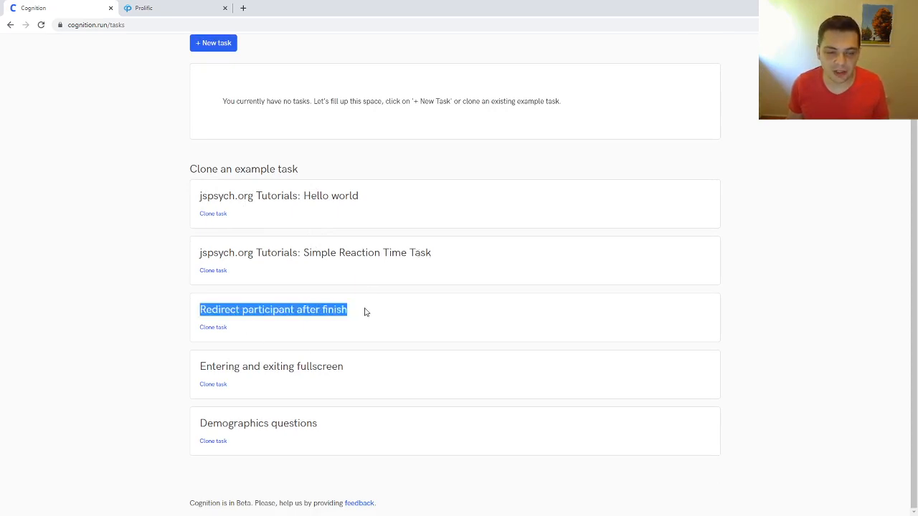
left_click(287, 464)
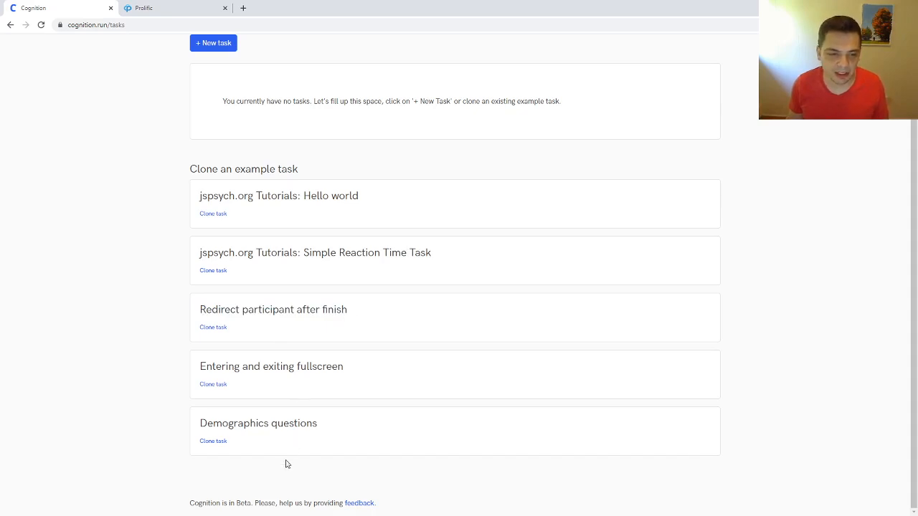
mouse_move(273, 348)
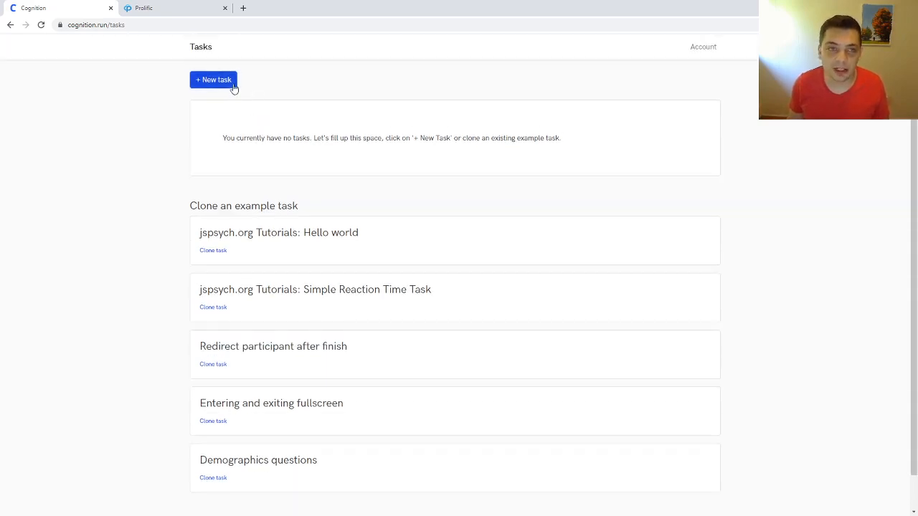
Step: Create and save a new task named 'Demo Task' with English task language
left_click(214, 79)
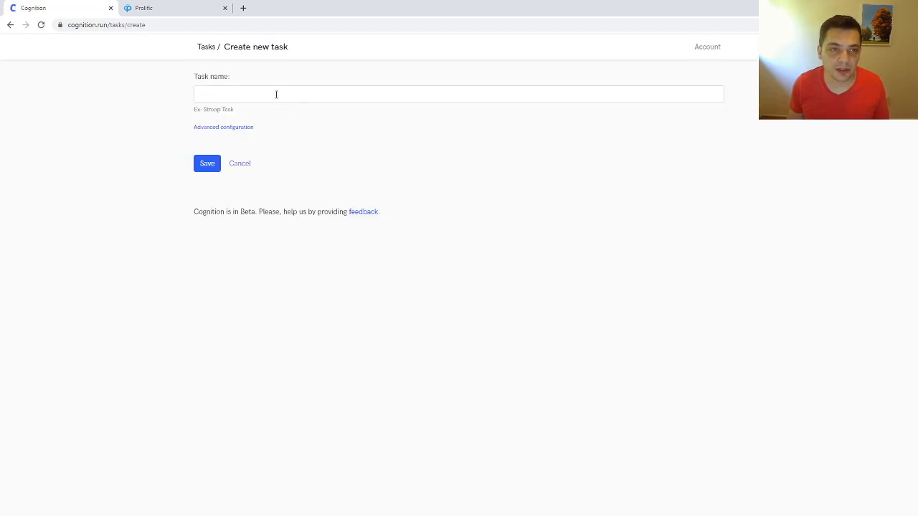
type("Demo Task")
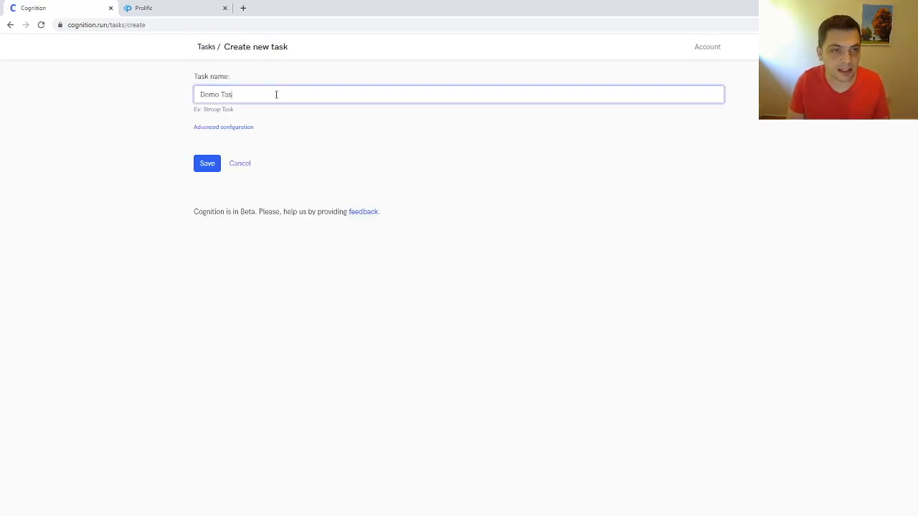
left_click(223, 127)
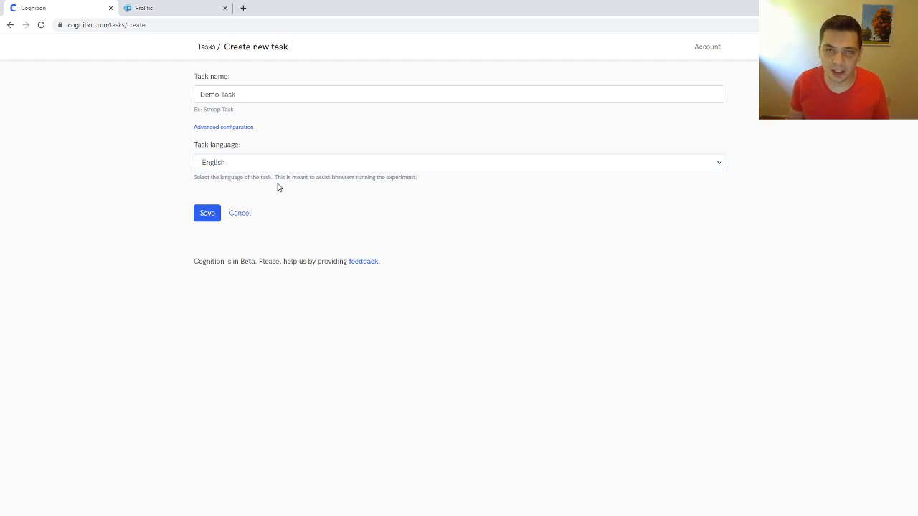
mouse_move(268, 186)
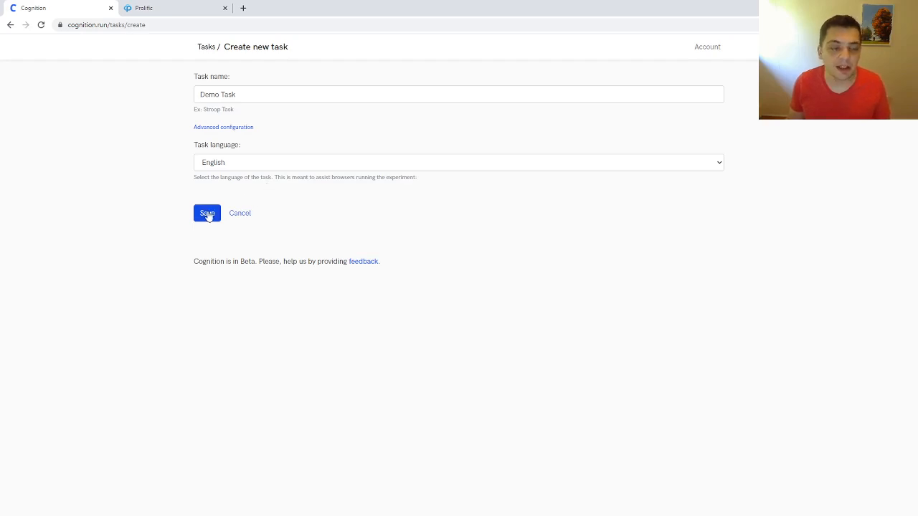
left_click(207, 213)
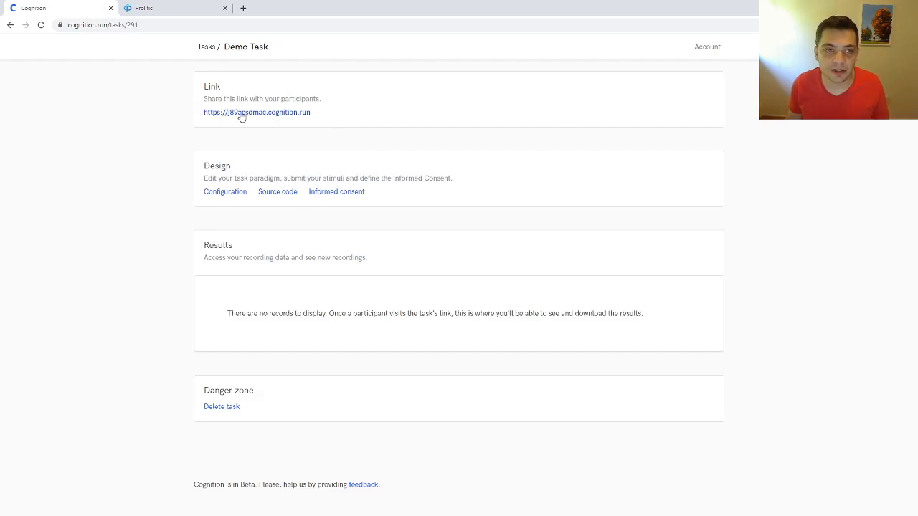
mouse_move(326, 148)
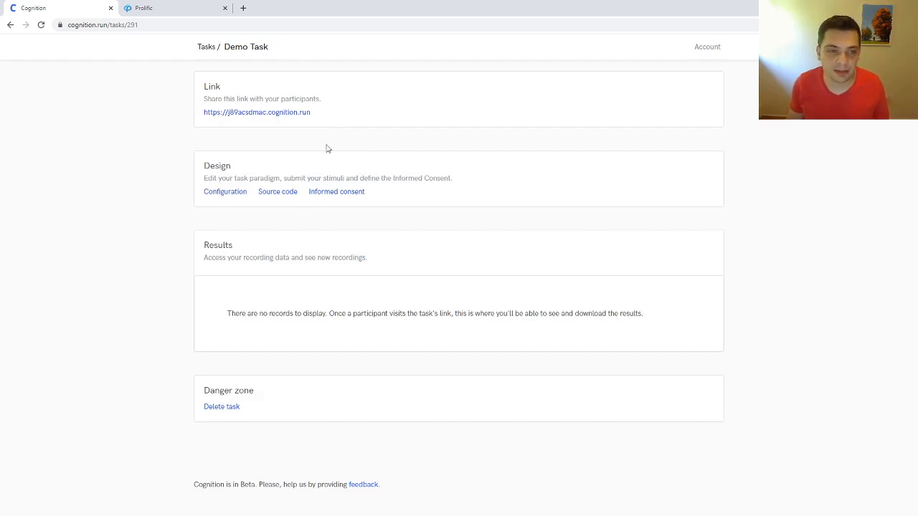
mouse_move(283, 234)
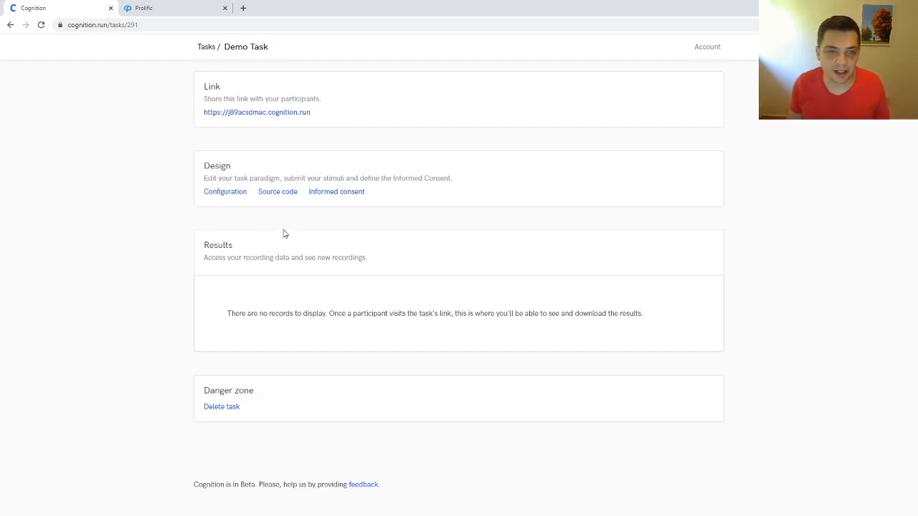
mouse_move(278, 193)
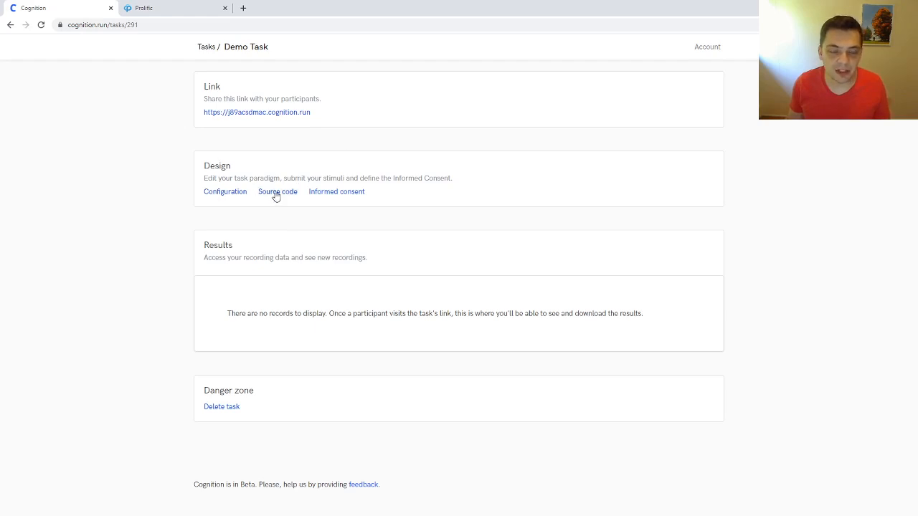
mouse_move(282, 198)
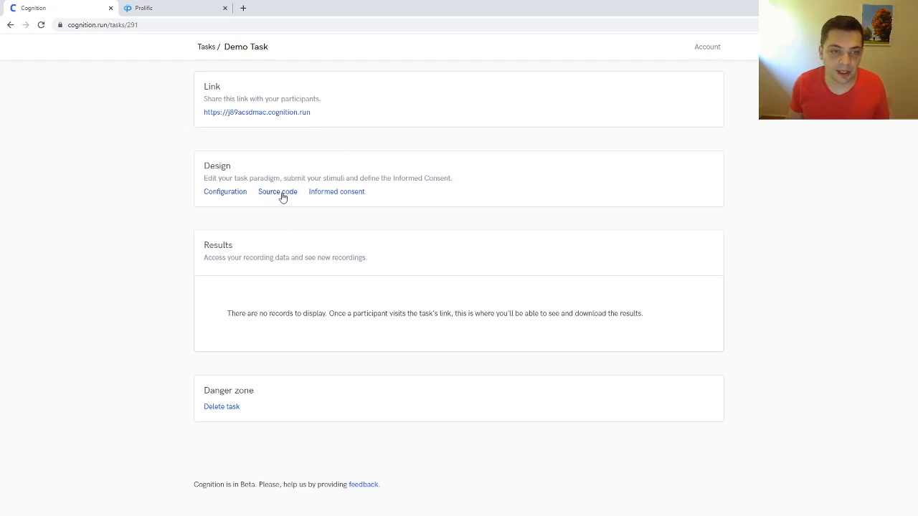
Step: Open Demo Task's source code editor and begin a doctype declaration on line one
left_click(278, 192)
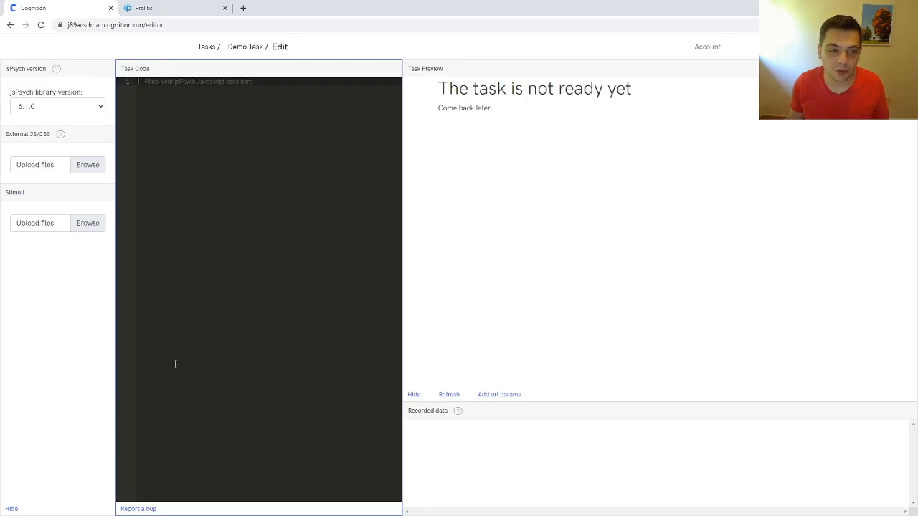
mouse_move(204, 67)
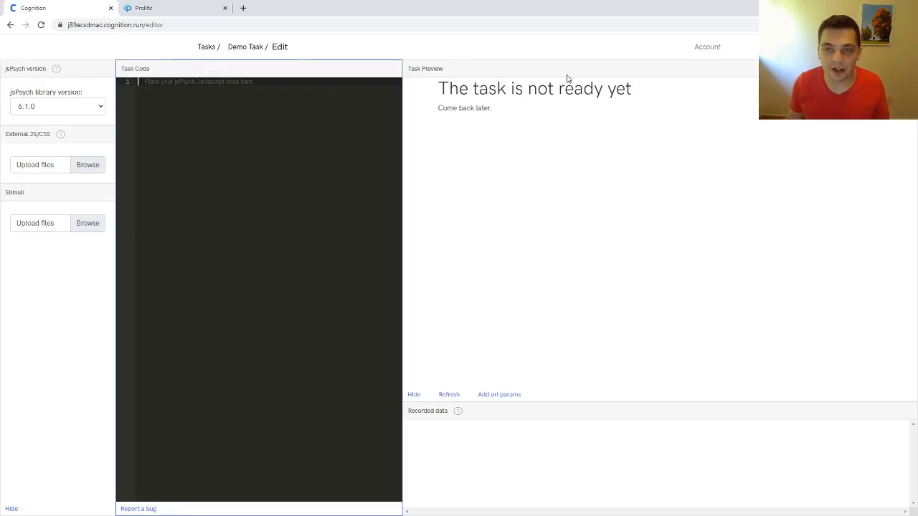
mouse_move(502, 294)
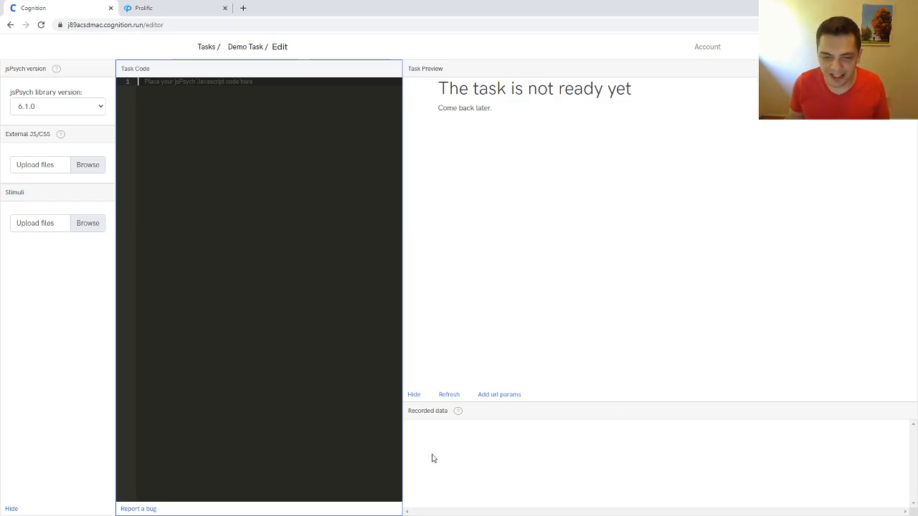
mouse_move(756, 463)
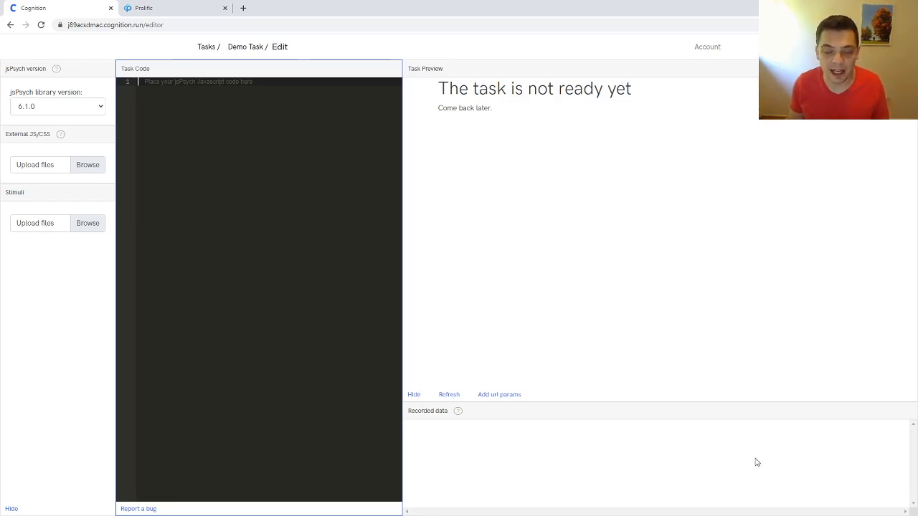
mouse_move(316, 302)
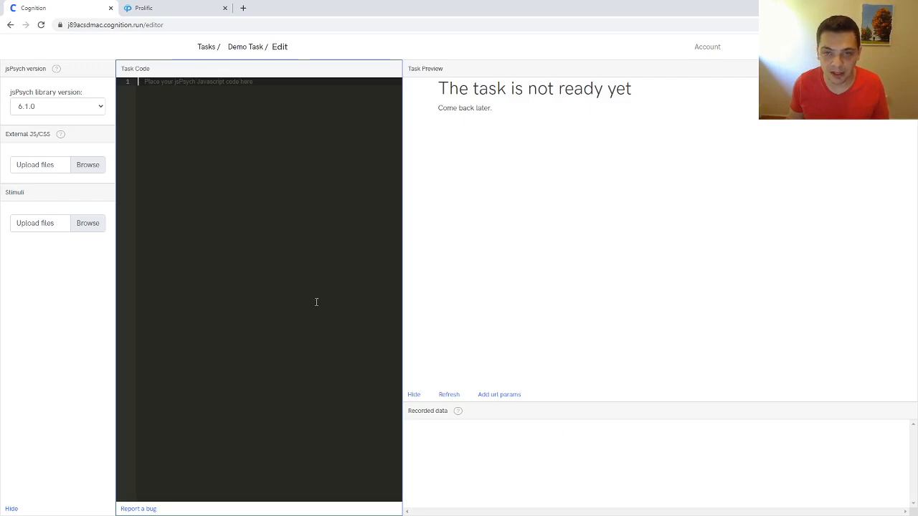
mouse_move(190, 170)
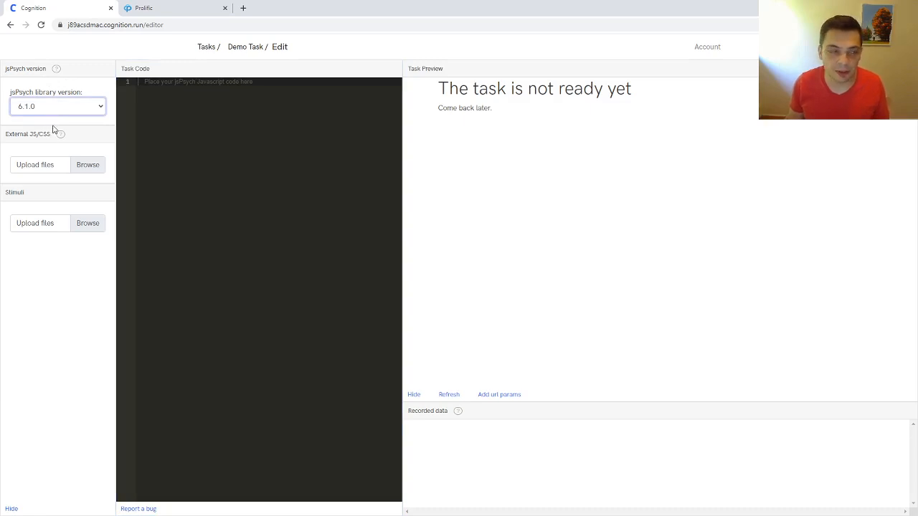
mouse_move(46, 123)
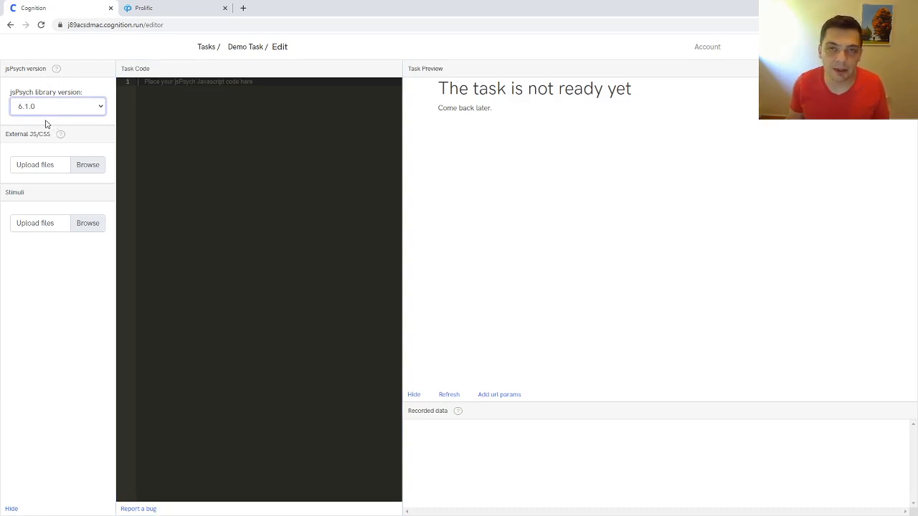
left_click(192, 124)
type("<!DOCTP")
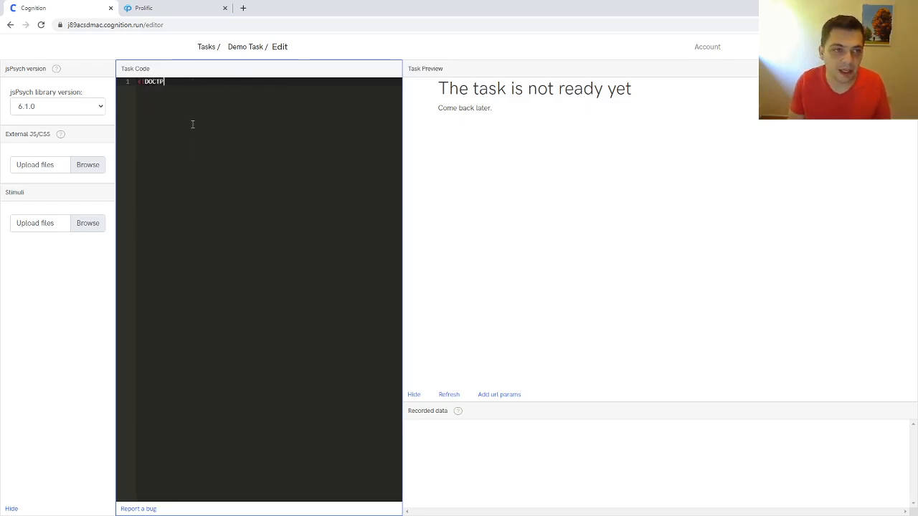
Step: Define an html-button-response trial with a '<p>Demo task!</p>' stimulus
type("<")
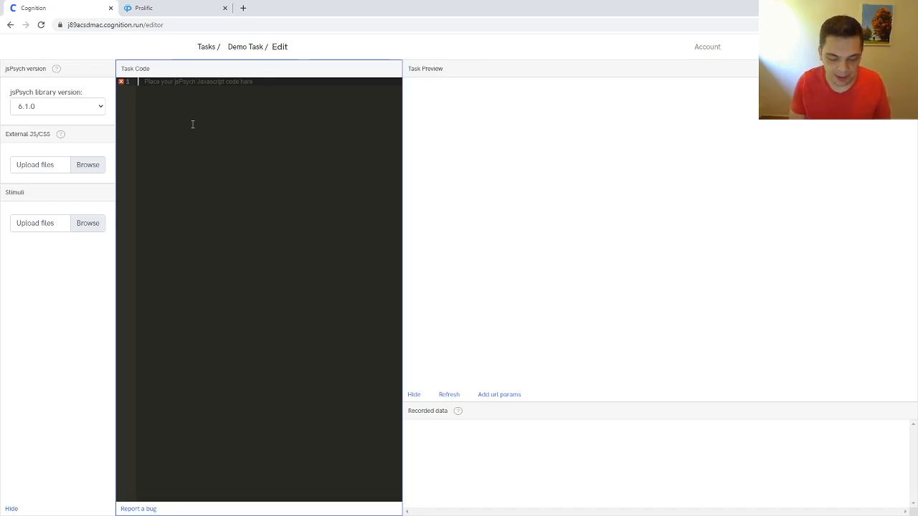
type("var t")
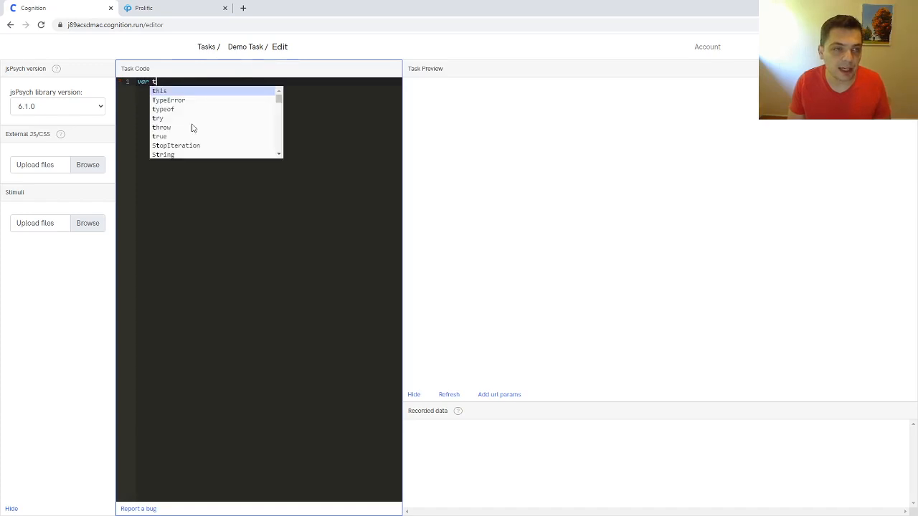
type("rial = {")
type("type: 'html-bu")
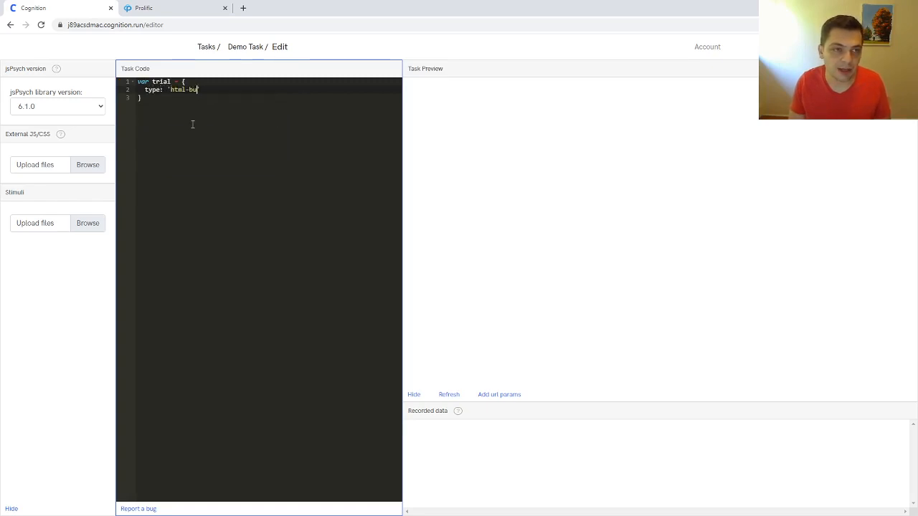
type("tton-response',")
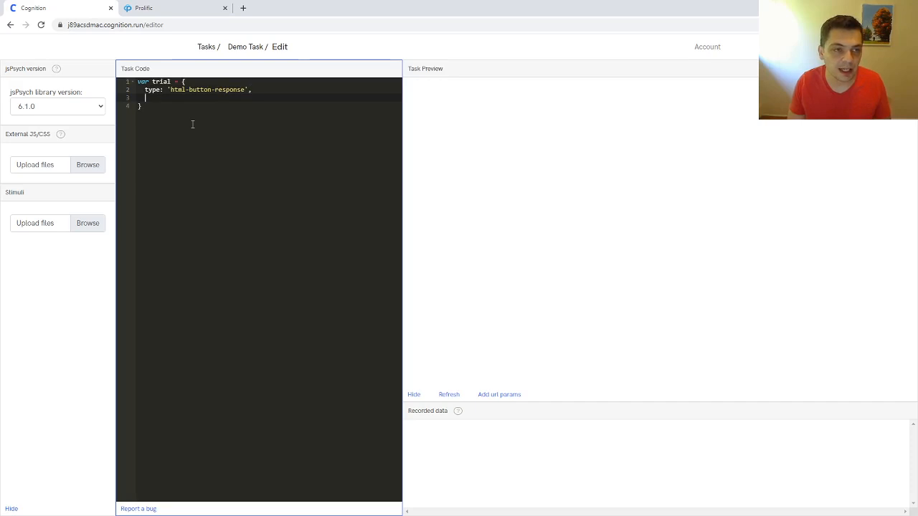
type("stimulus: '<")
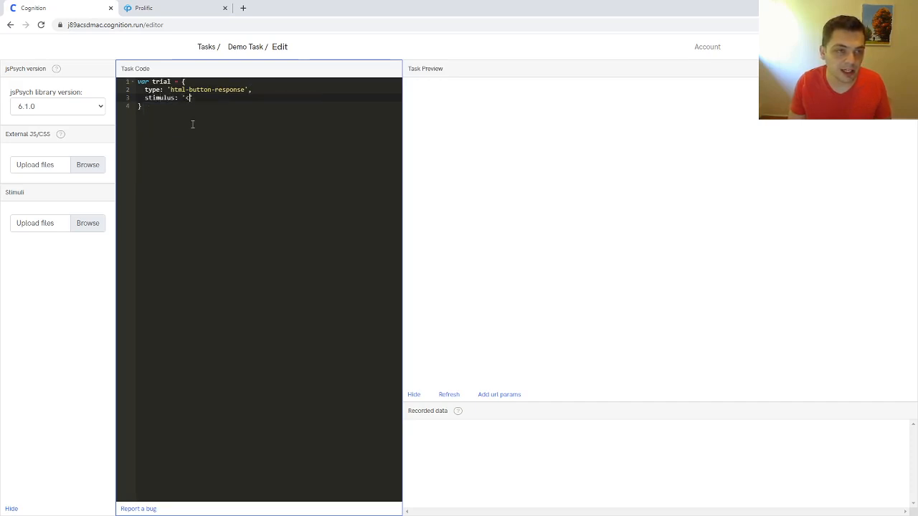
type("Demo ta")
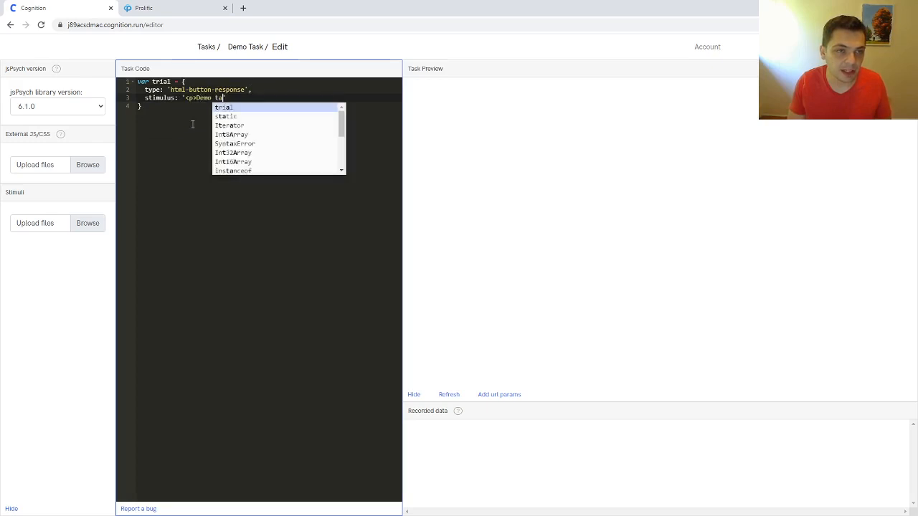
type("sk!</p>")
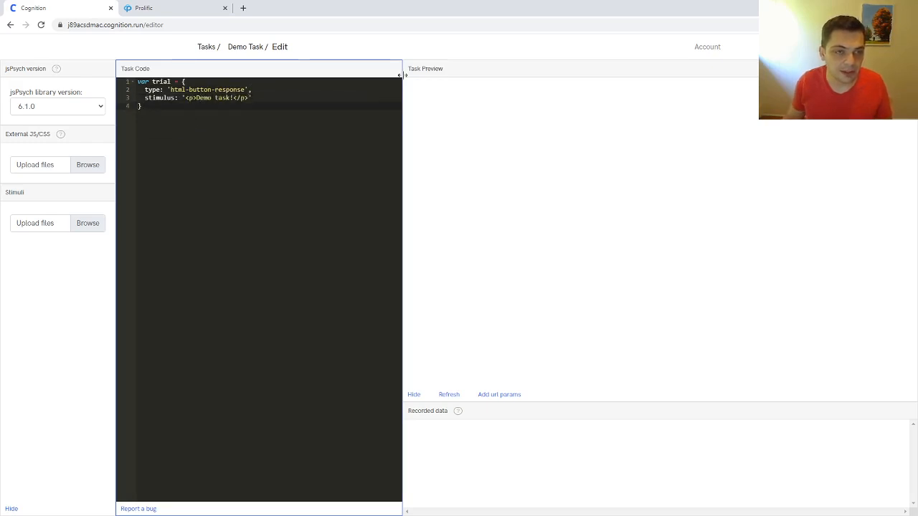
type(",")
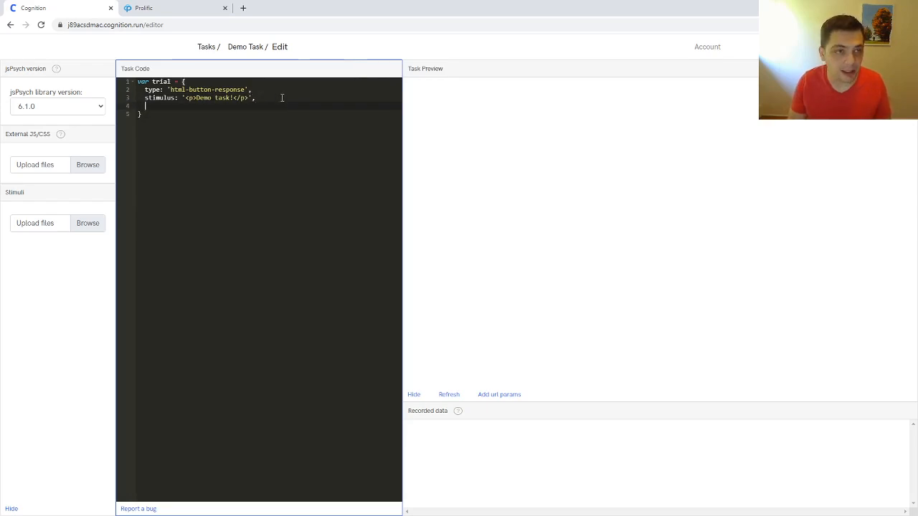
Step: Give the trial 'Hello.' and 'Goodbye.' choices and run jsPsych.init with timeline [trial]
type("choices: []")
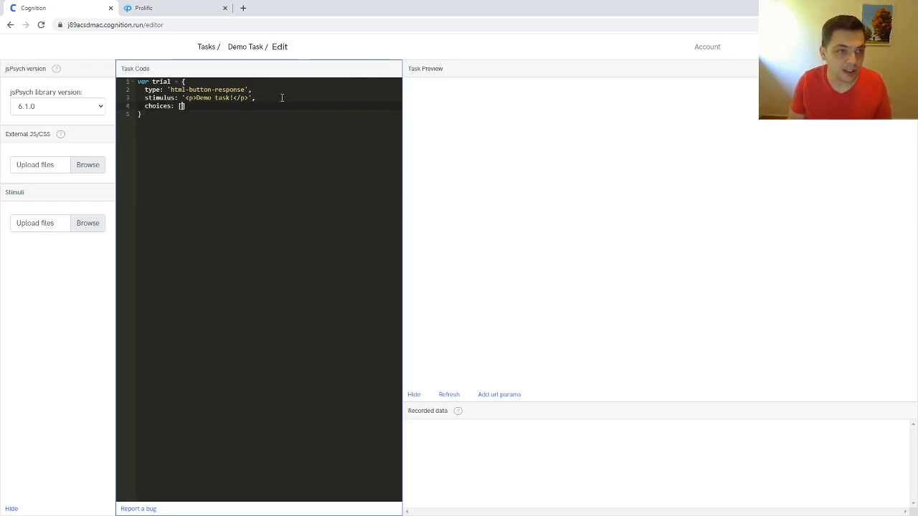
type("'Hello'")
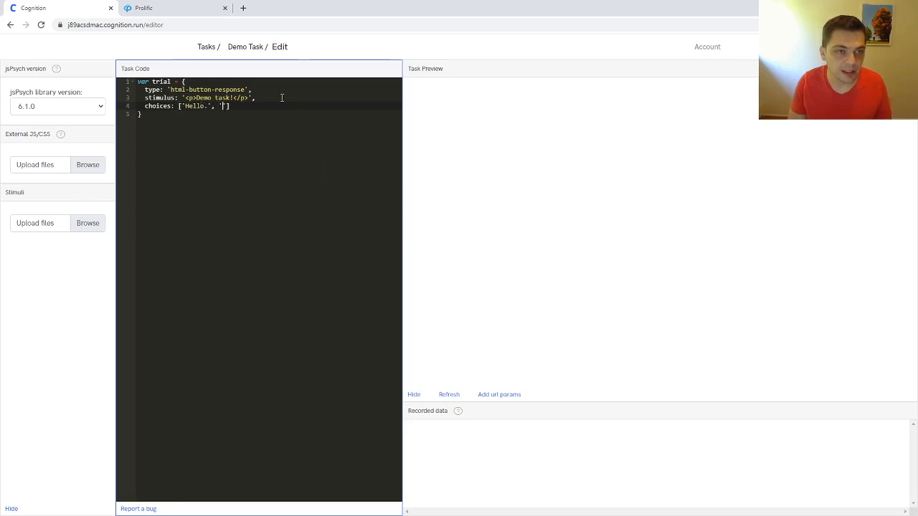
type("Goodbye.")
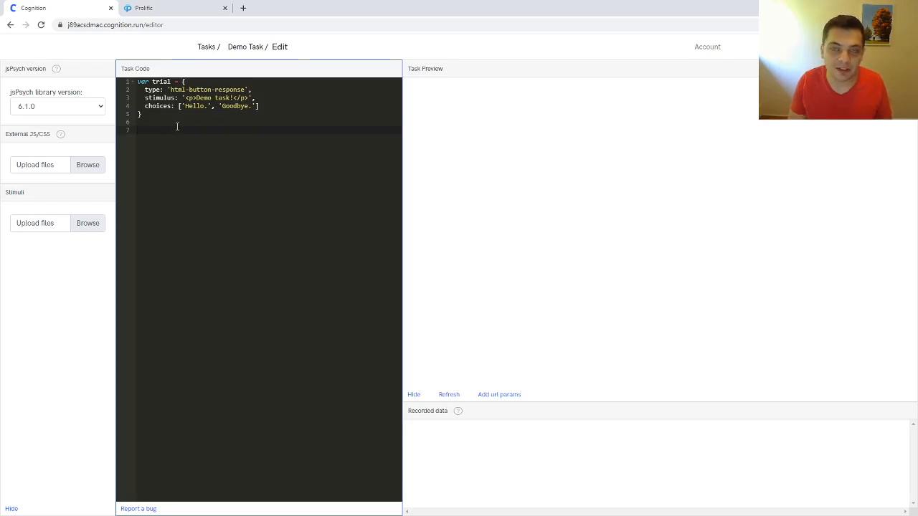
type("jsPsych.init({")
type("timeline: [")
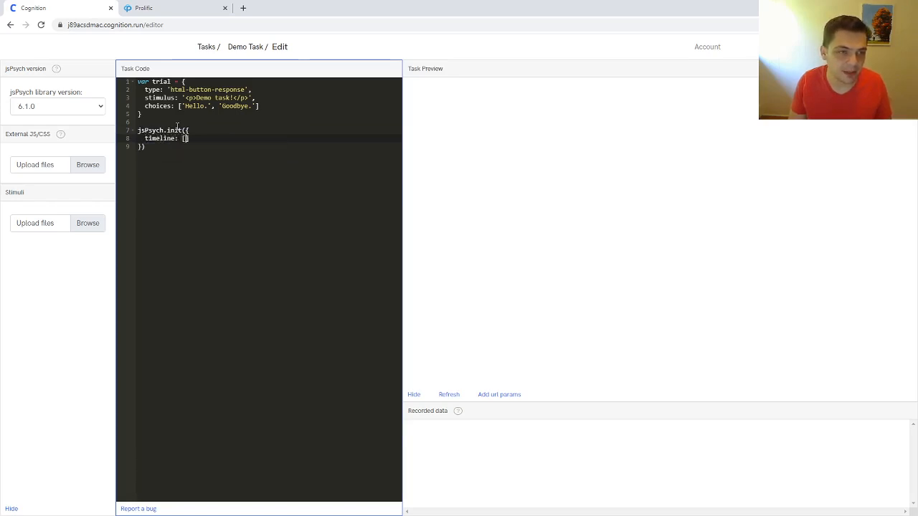
type("trial")
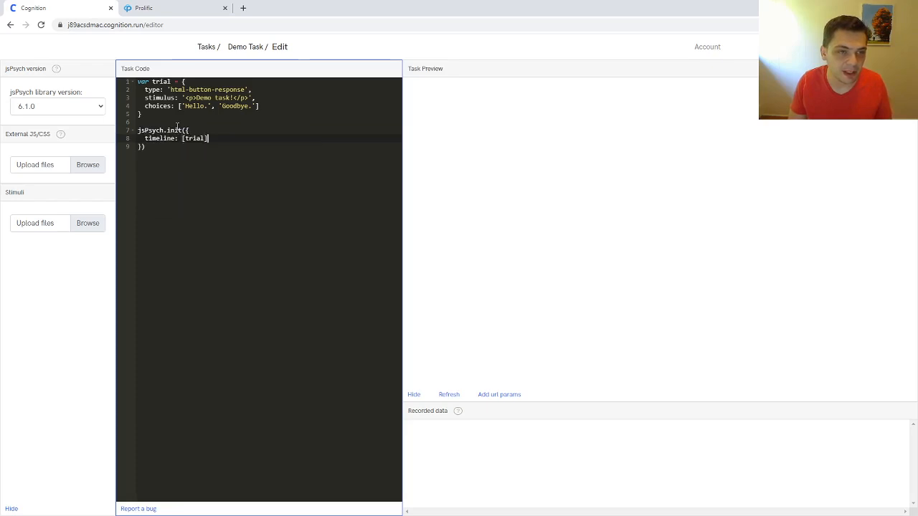
left_click(449, 394)
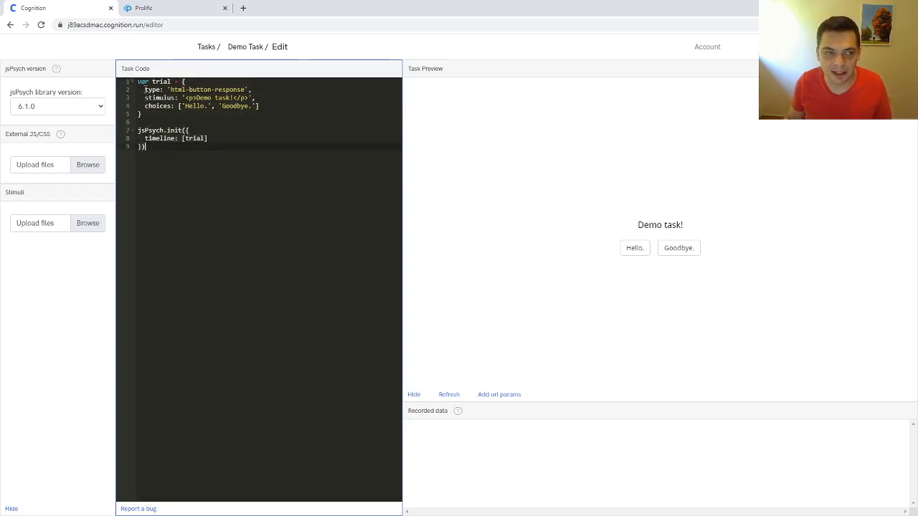
mouse_move(606, 242)
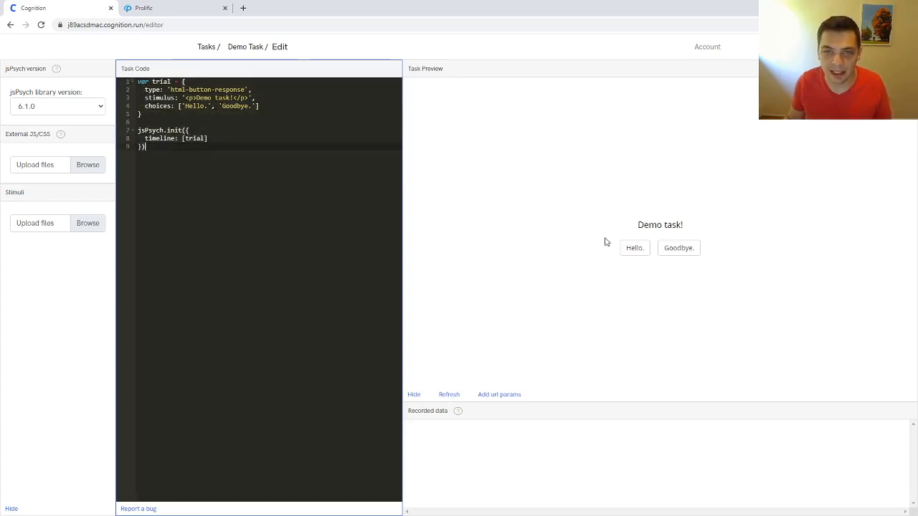
mouse_move(645, 271)
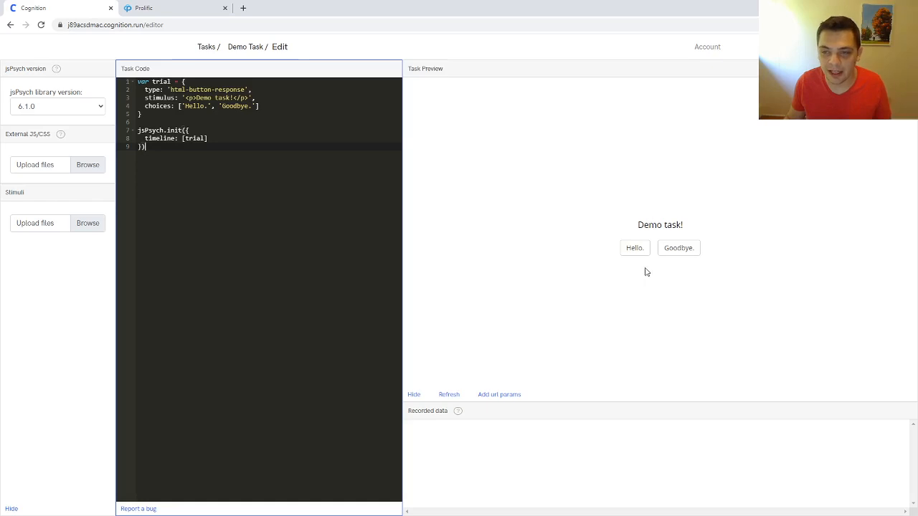
mouse_move(660, 248)
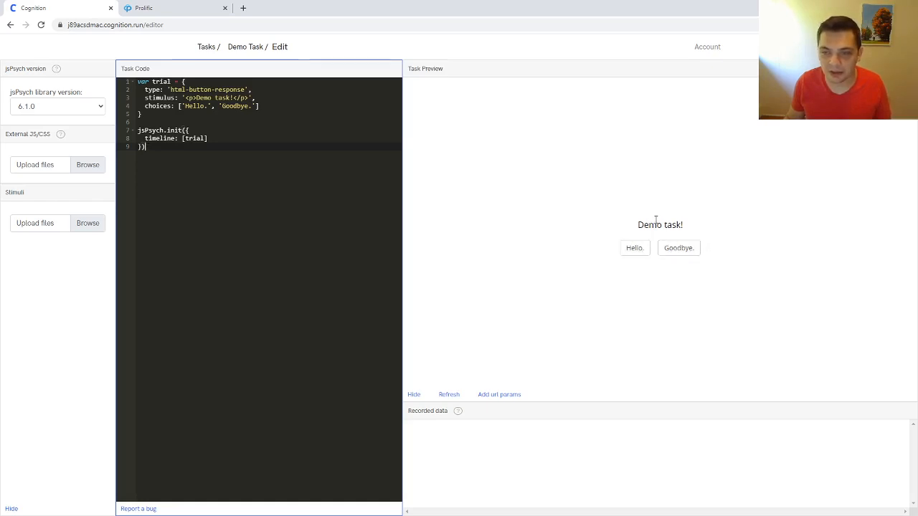
mouse_move(635, 248)
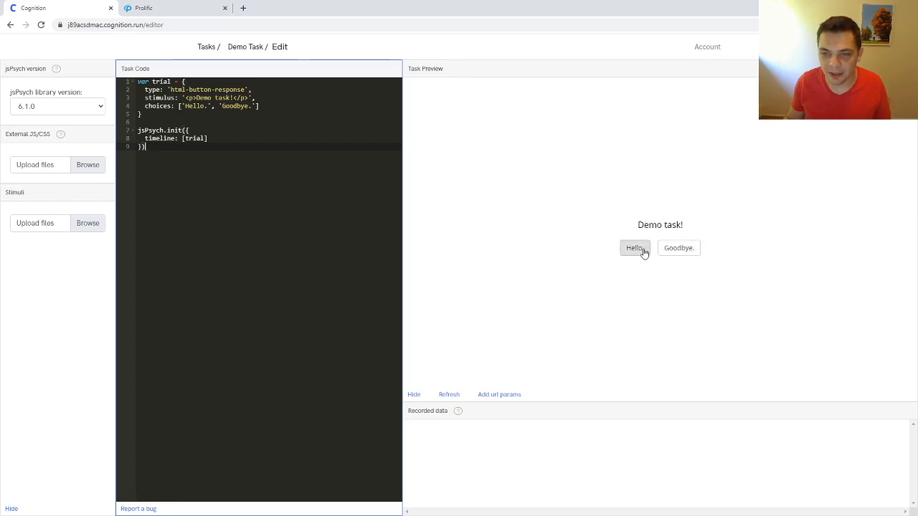
left_click(635, 247)
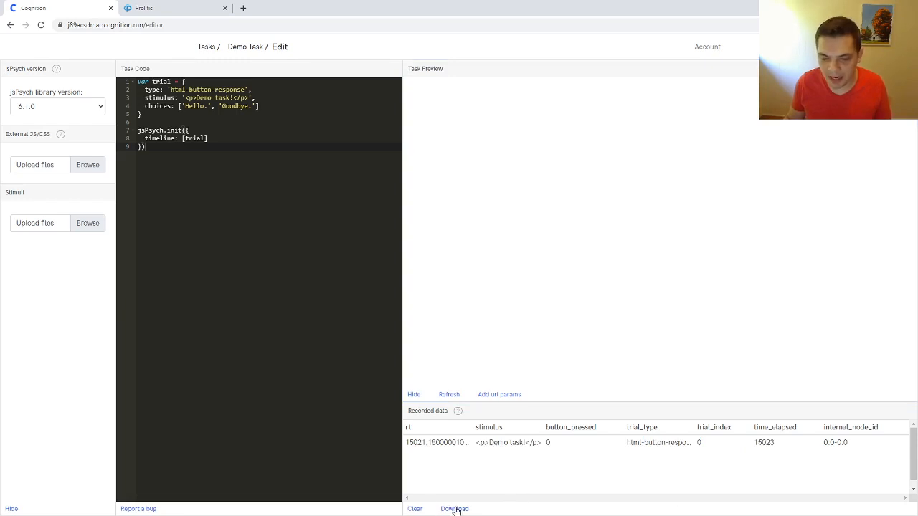
left_click(415, 509)
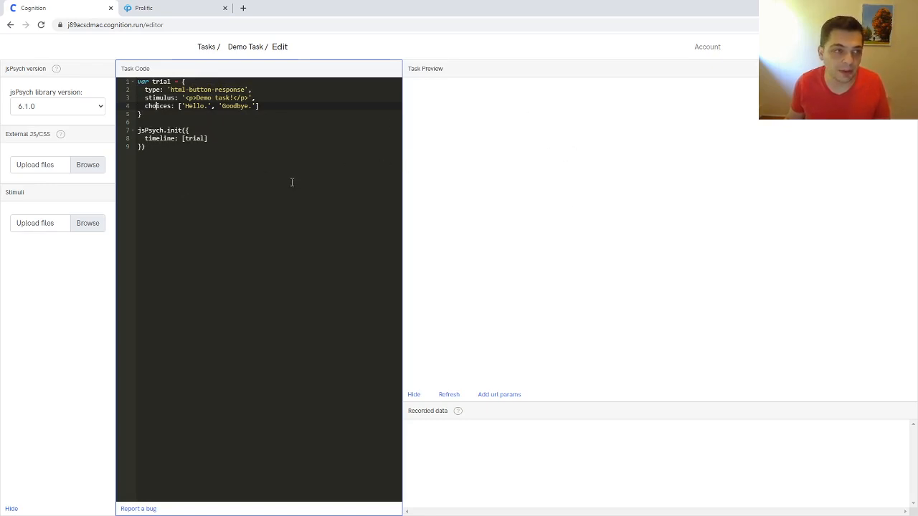
mouse_move(67, 249)
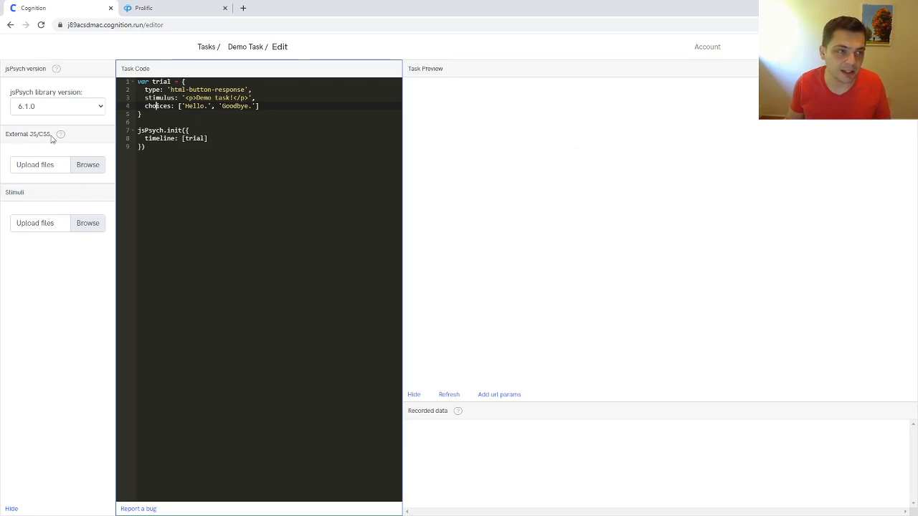
mouse_move(52, 211)
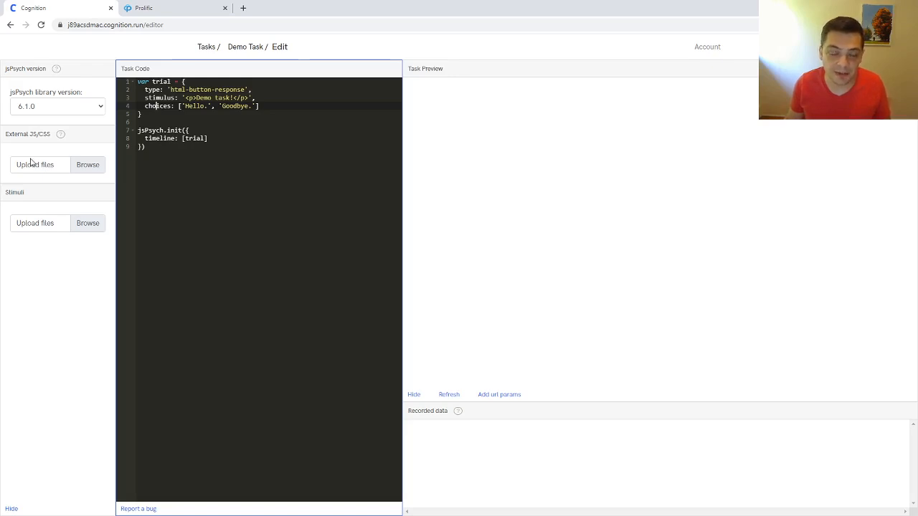
mouse_move(44, 166)
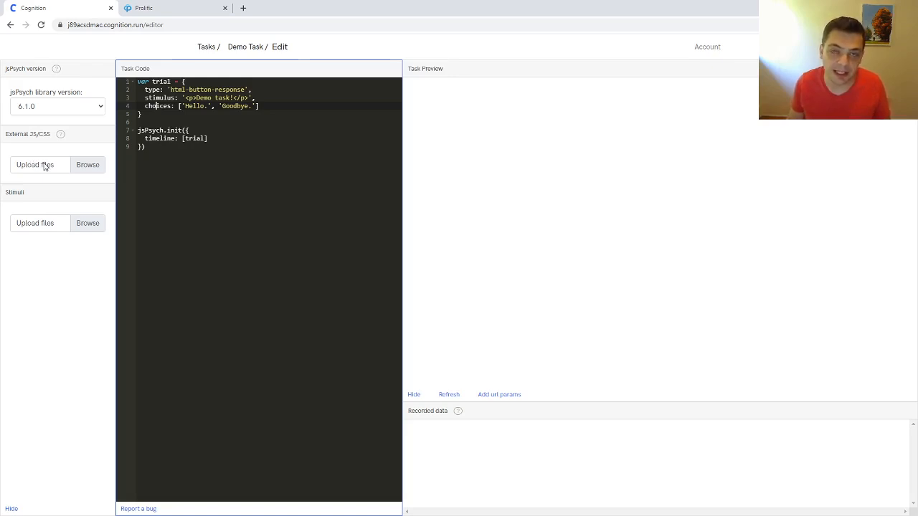
mouse_move(34, 165)
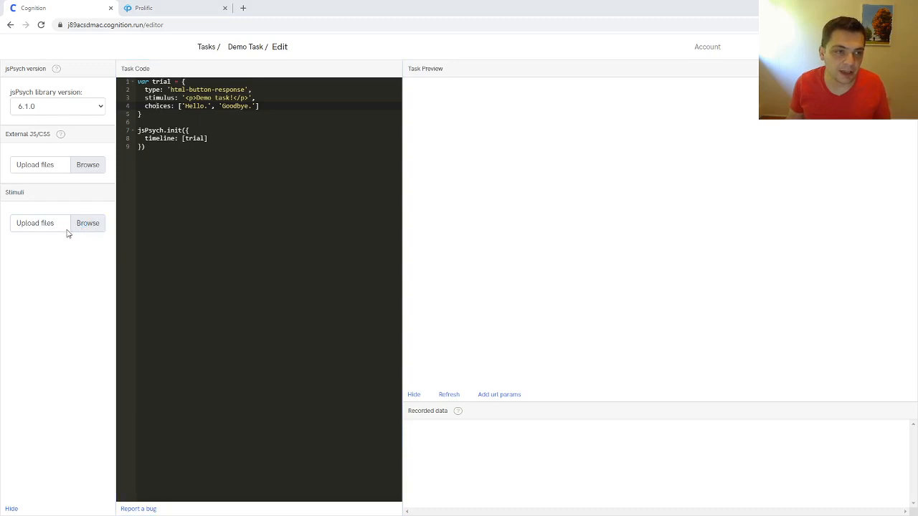
mouse_move(194, 118)
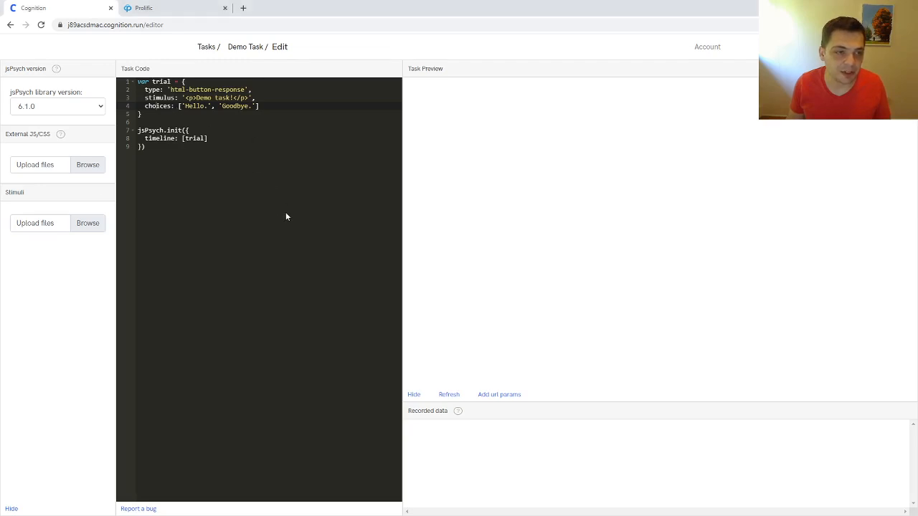
Step: Upload blue.png, make the stimulus an img tag with src blue.png, and answer Hello. in the preview
left_click(87, 223)
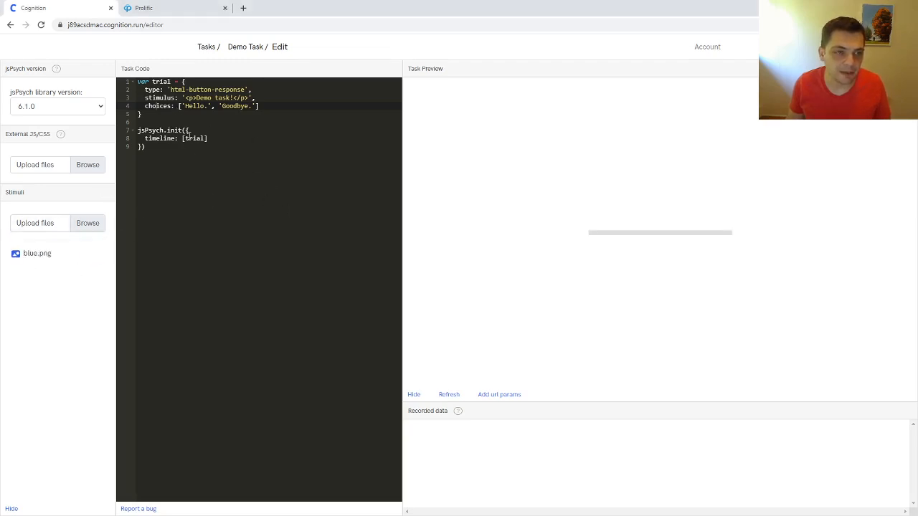
left_click(449, 394)
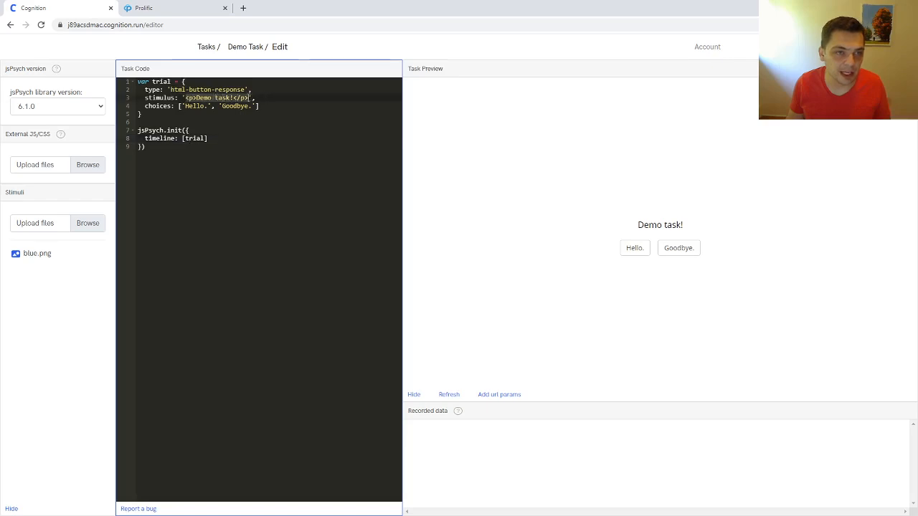
type("img")
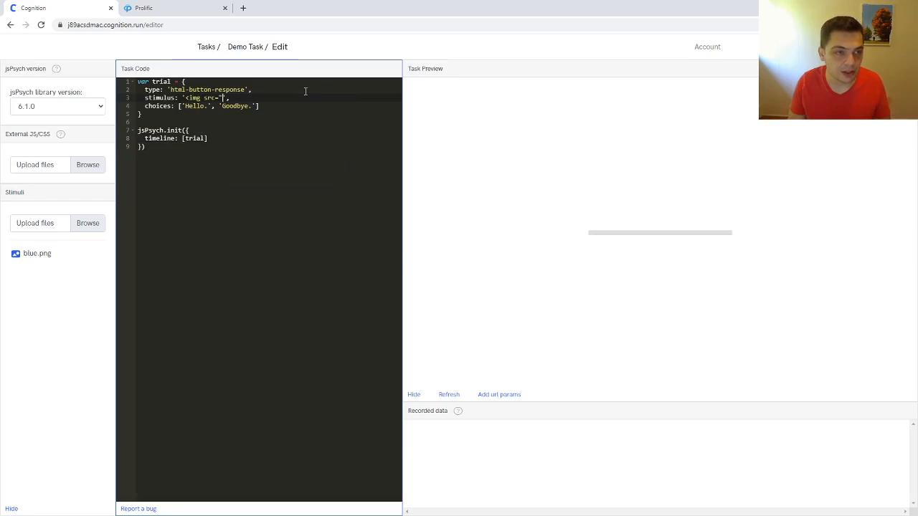
type("blue.png\"></img>")
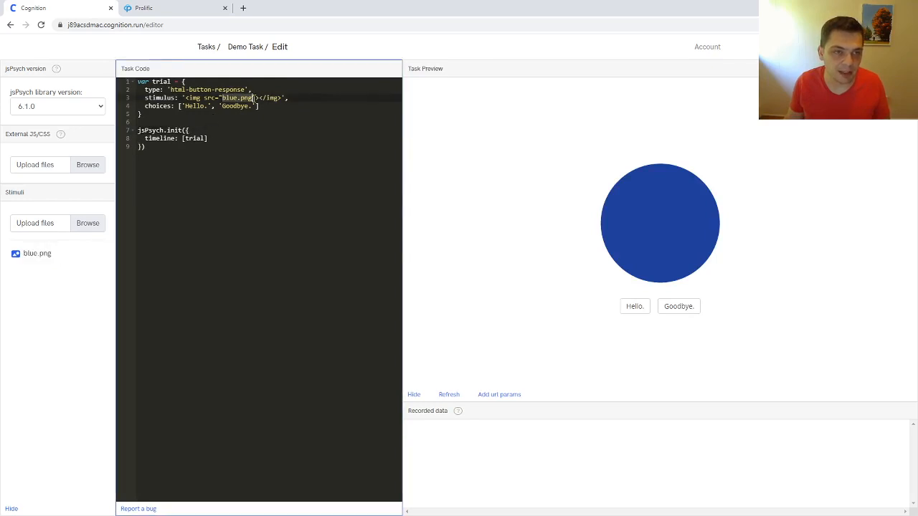
mouse_move(649, 191)
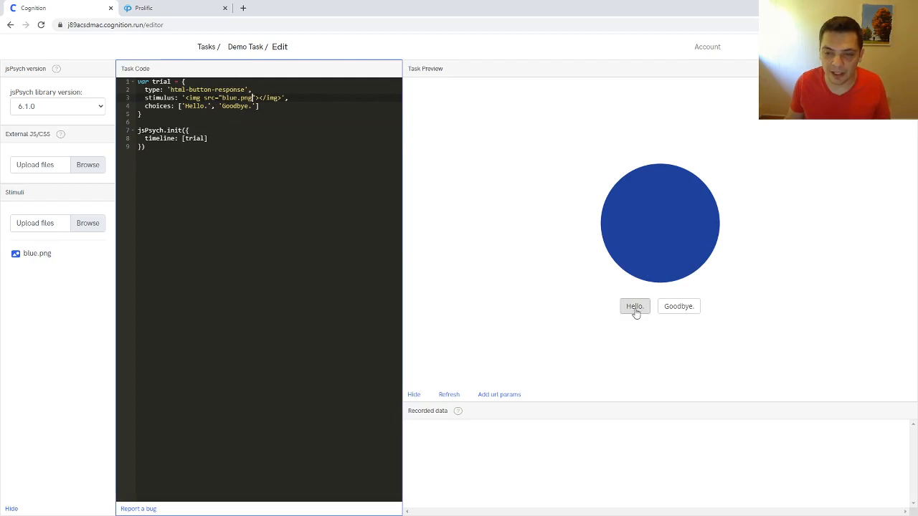
left_click(633, 307)
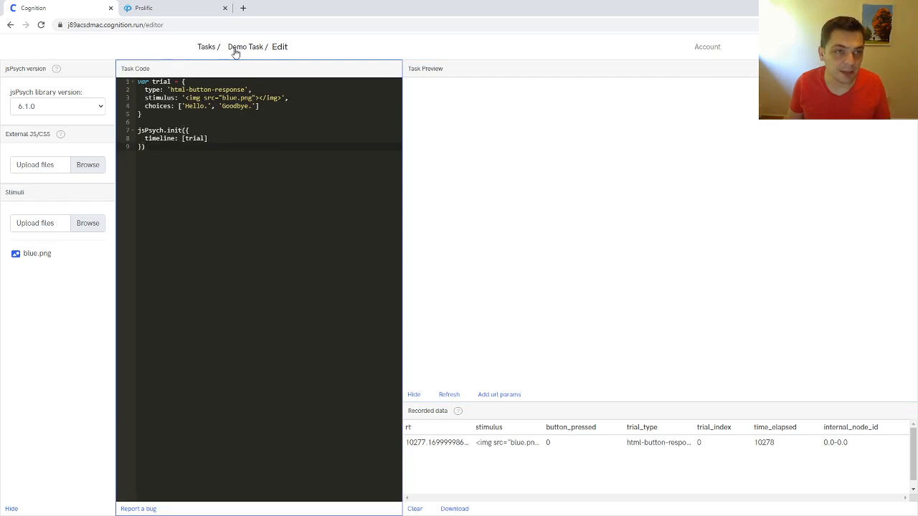
Step: Return to the Demo Task overview and open its participant link in a new tab
left_click(245, 47)
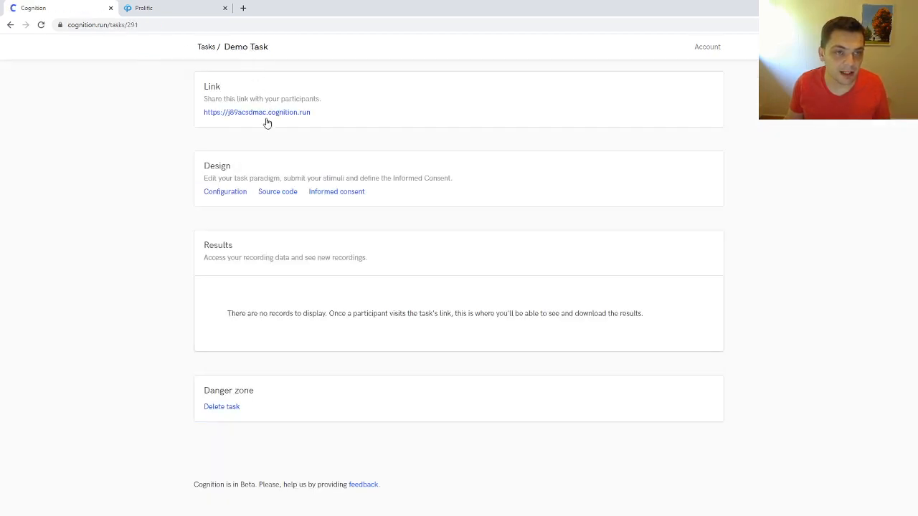
mouse_move(261, 118)
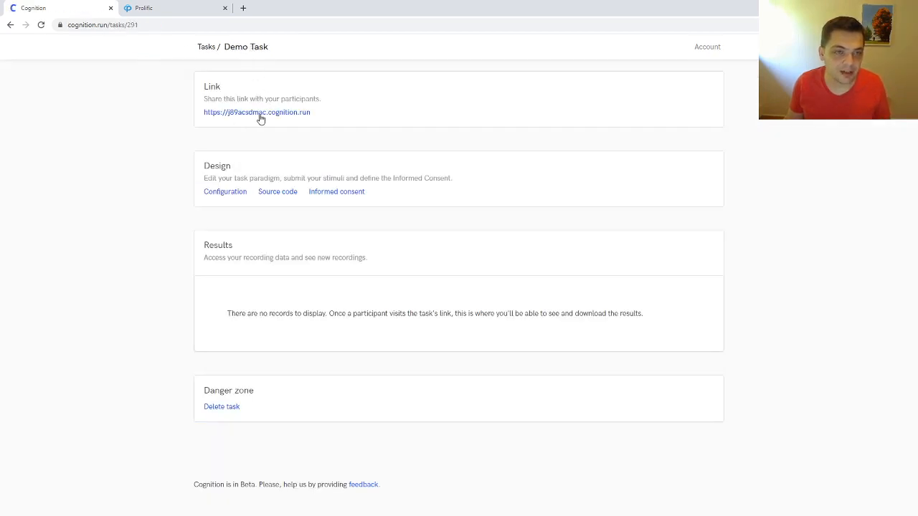
left_click(256, 111)
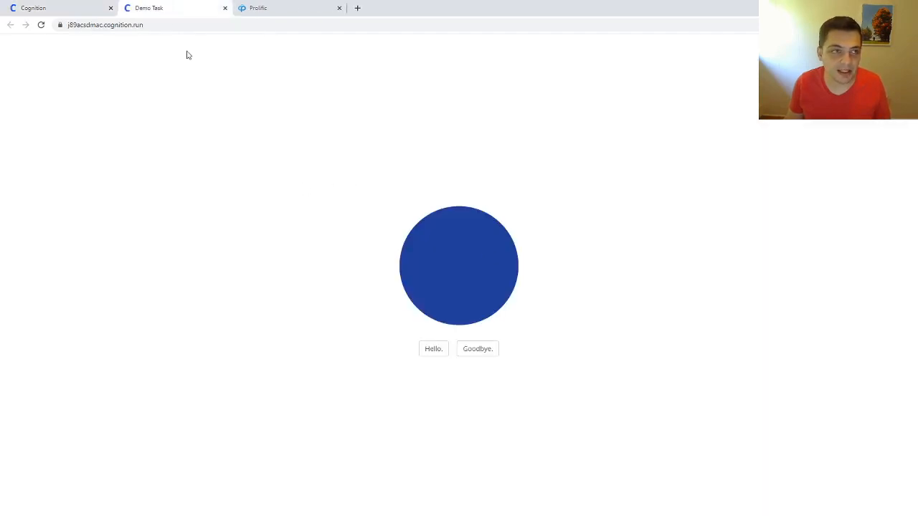
left_click(105, 25)
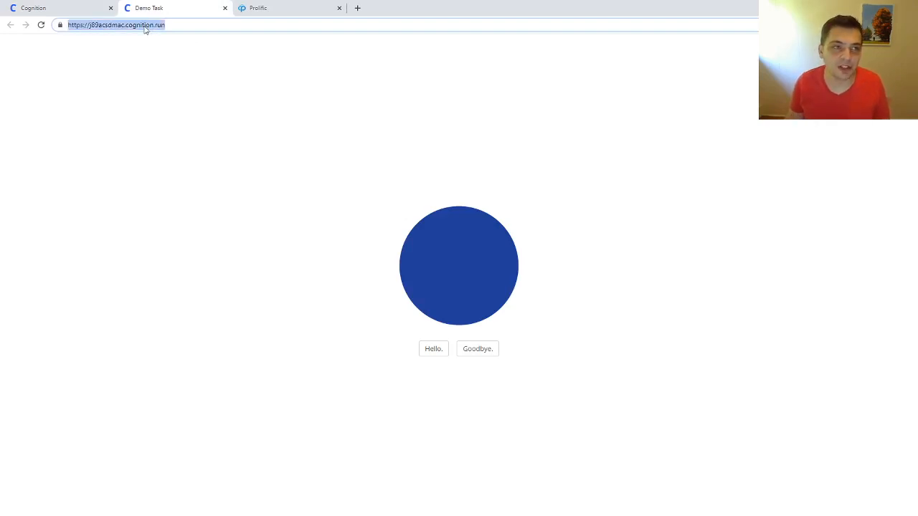
mouse_move(342, 168)
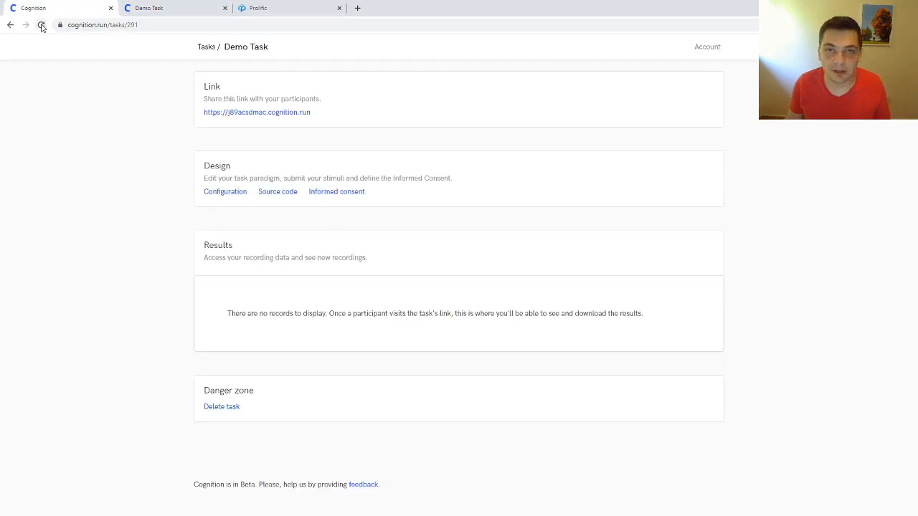
Step: Reload the overview and view run #1's recorded data with the blue circle response and browser details
left_click(41, 24)
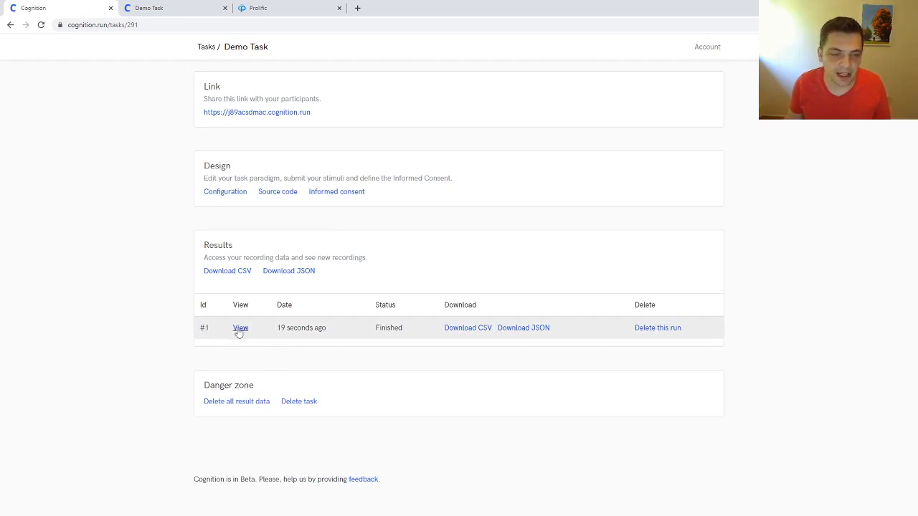
left_click(240, 327)
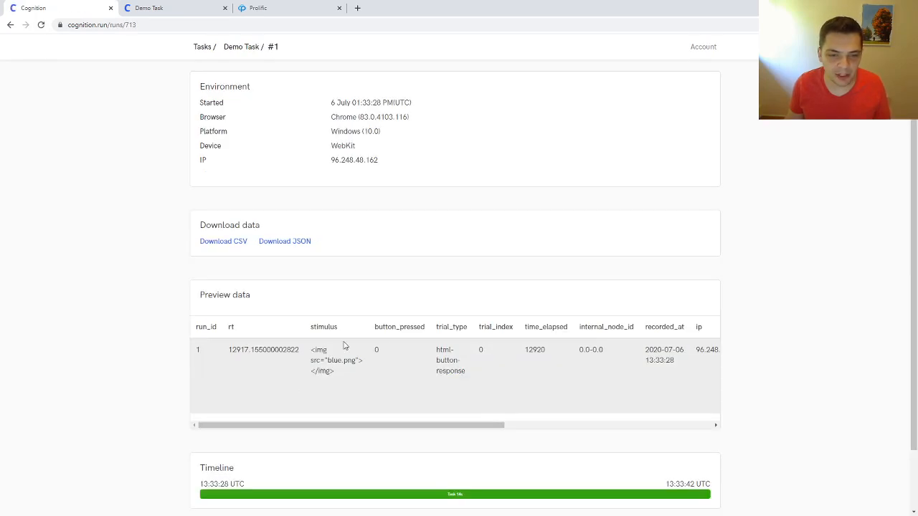
scroll("down", 3)
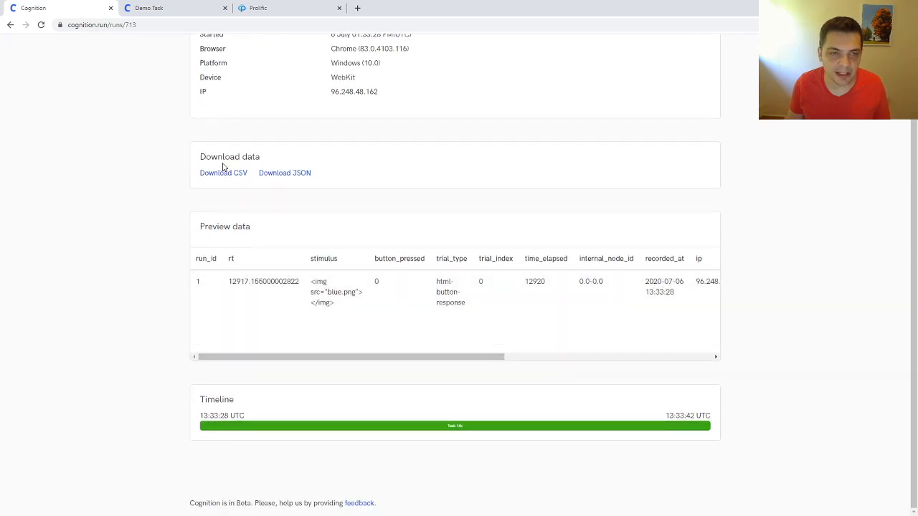
mouse_move(332, 281)
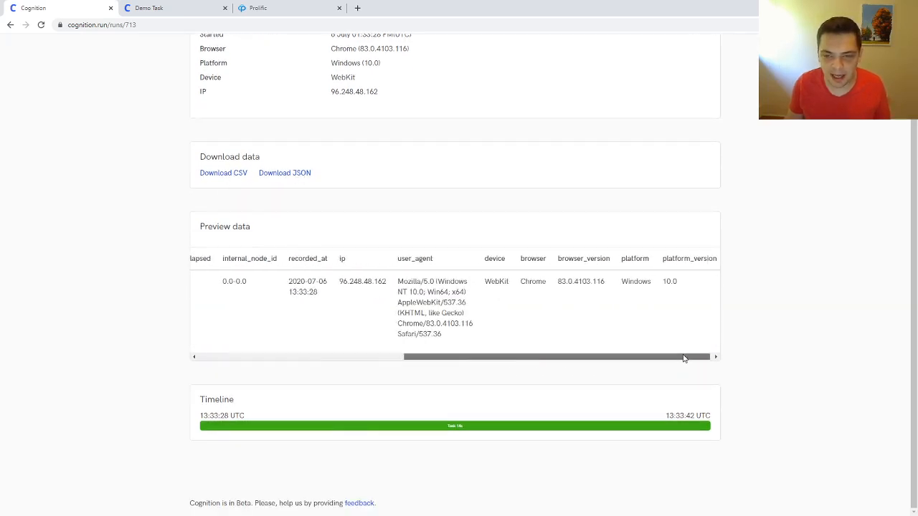
left_click_drag(685, 357, 505, 357)
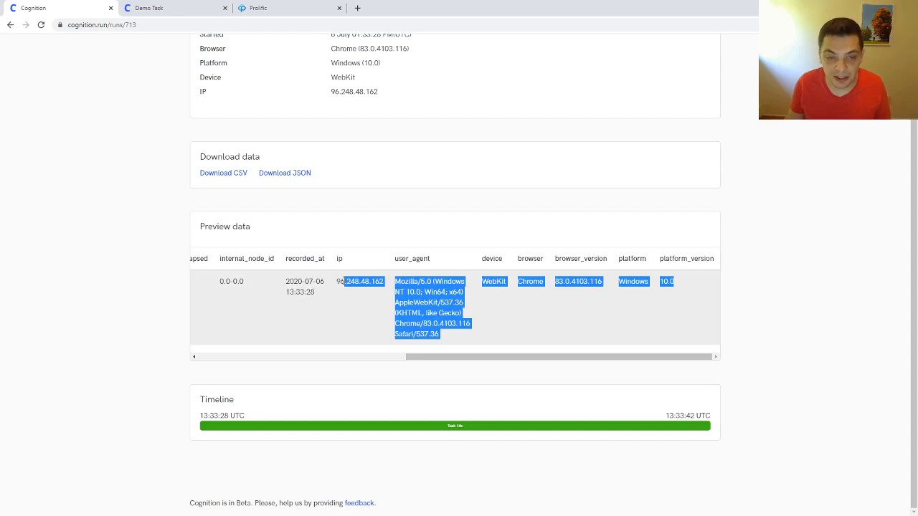
left_click(402, 292)
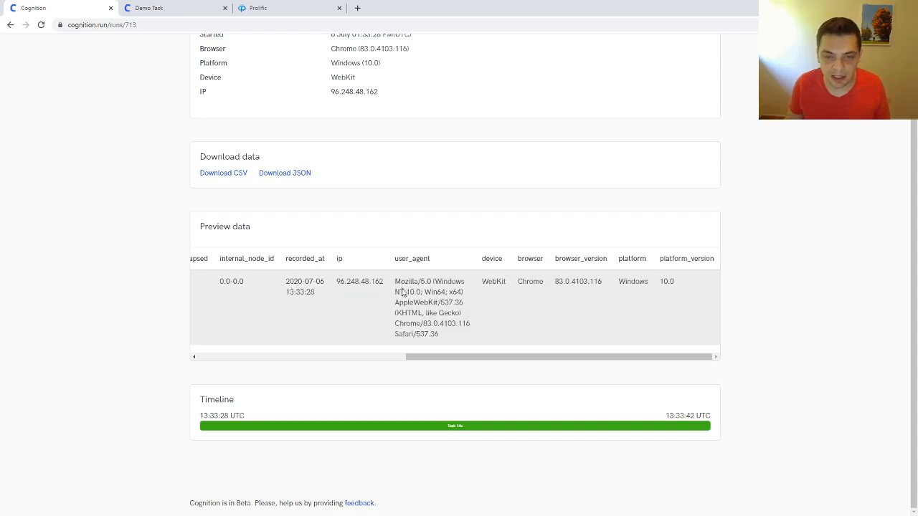
double_click(492, 281)
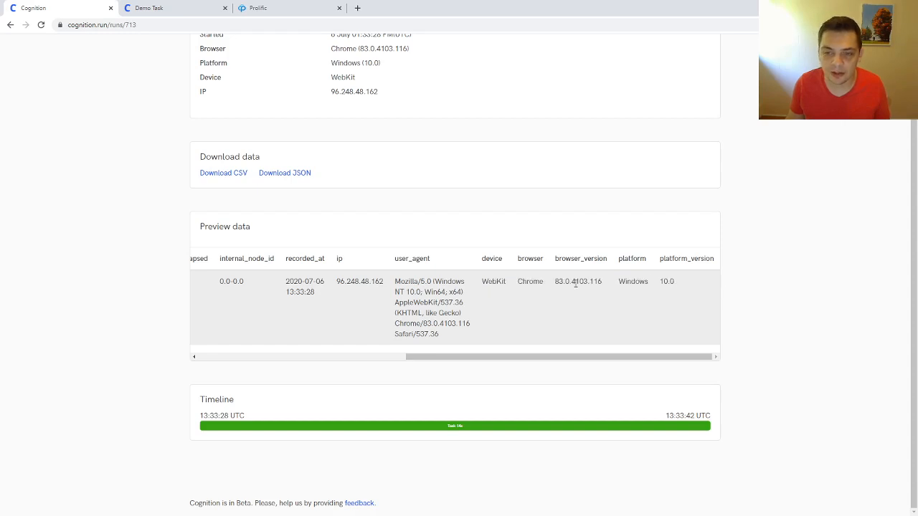
double_click(632, 281)
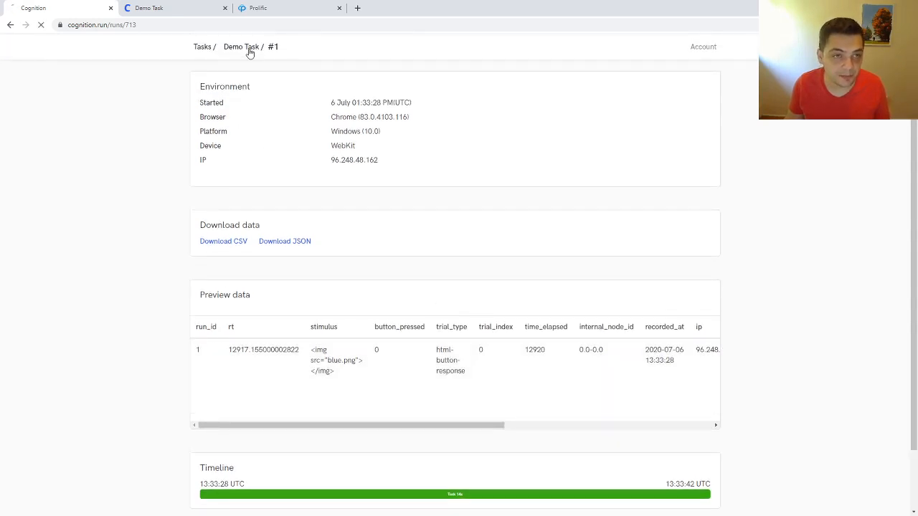
Step: Return to the Demo Task overview listing finished run #1 with CSV and JSON downloads
left_click(241, 46)
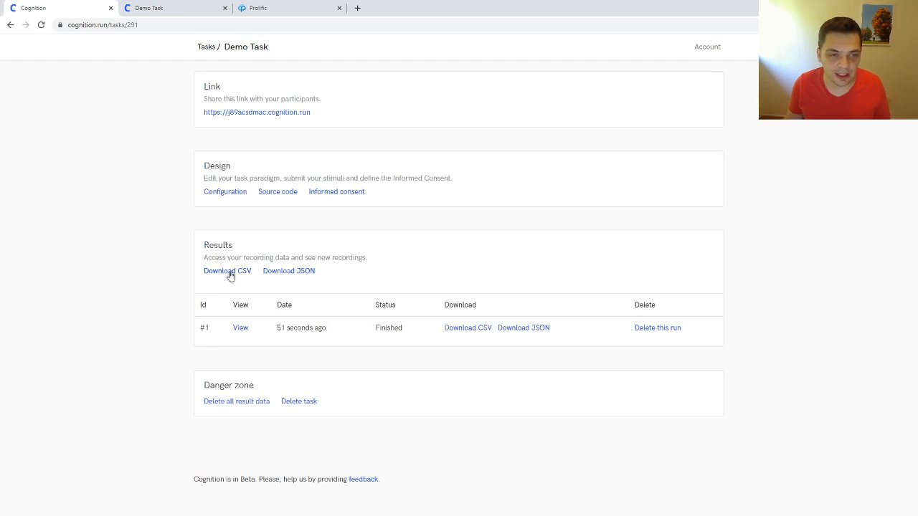
mouse_move(288, 271)
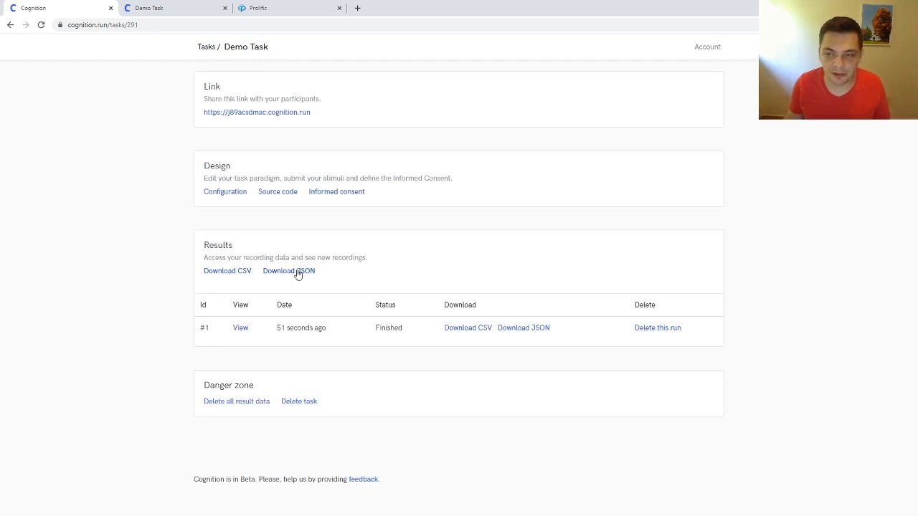
mouse_move(314, 268)
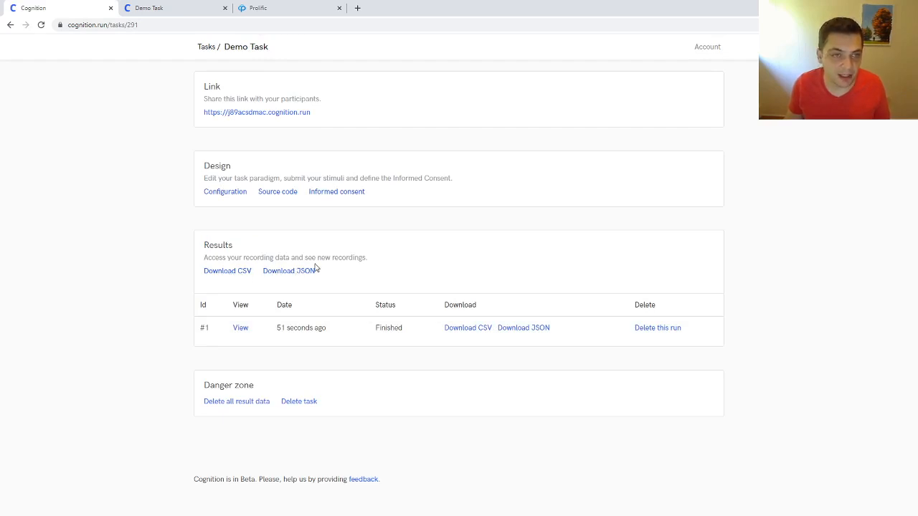
mouse_move(309, 257)
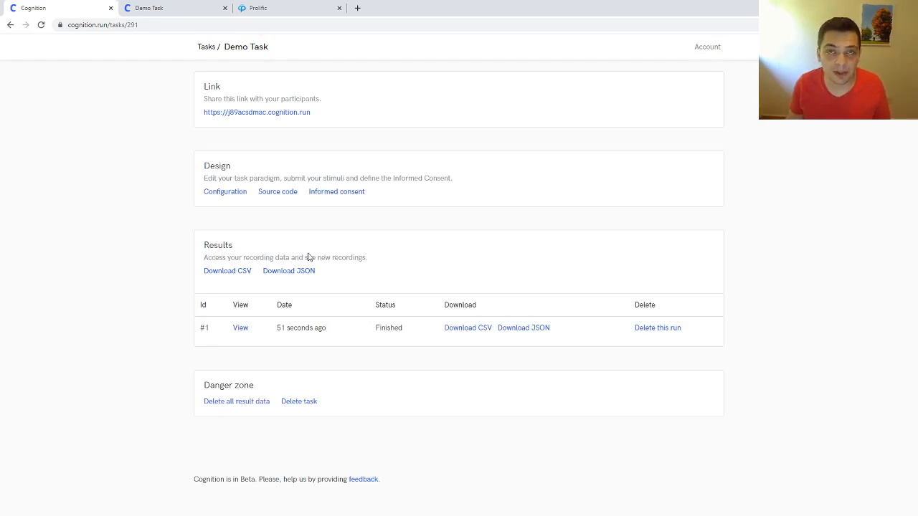
mouse_move(347, 114)
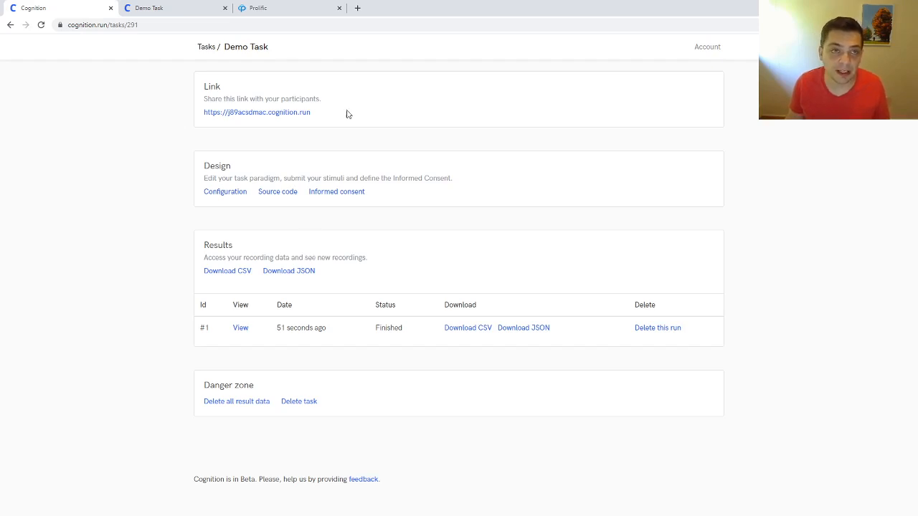
Step: Open the source code editor and reveal the preview URL parameters field
left_click(277, 191)
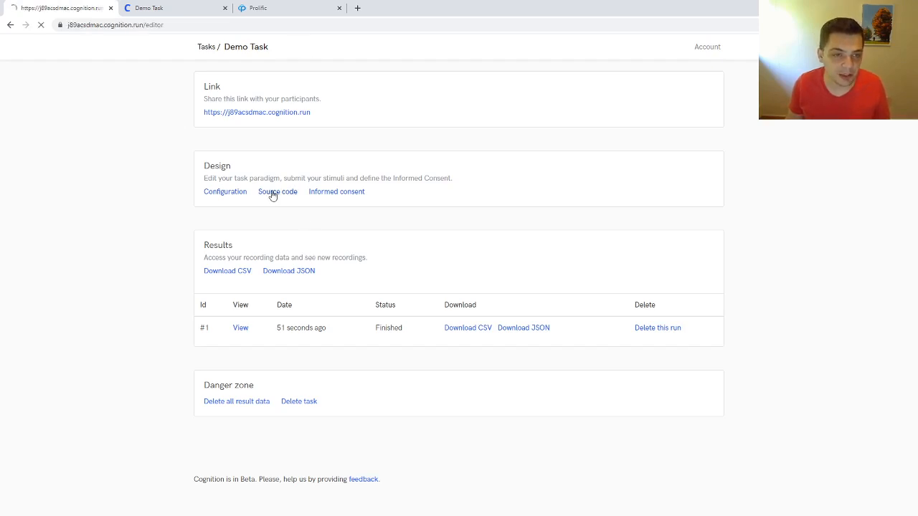
left_click(278, 191)
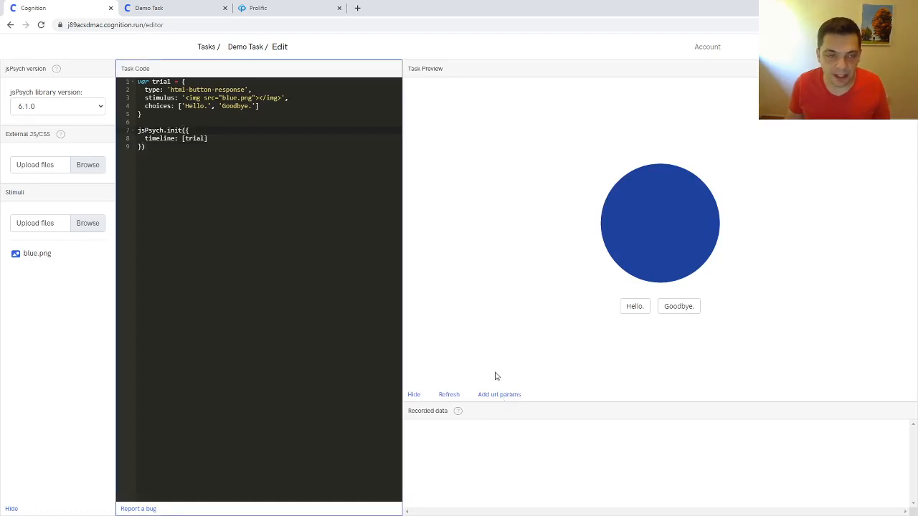
mouse_move(484, 410)
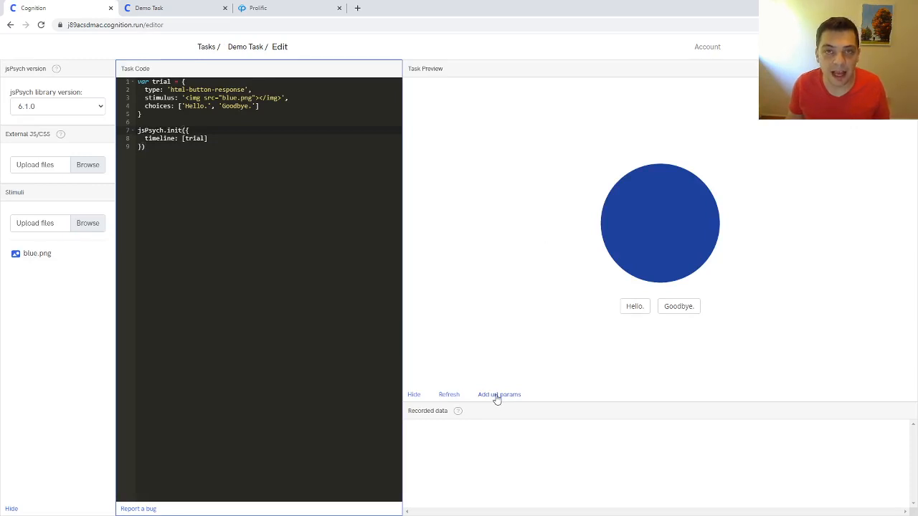
left_click(499, 394)
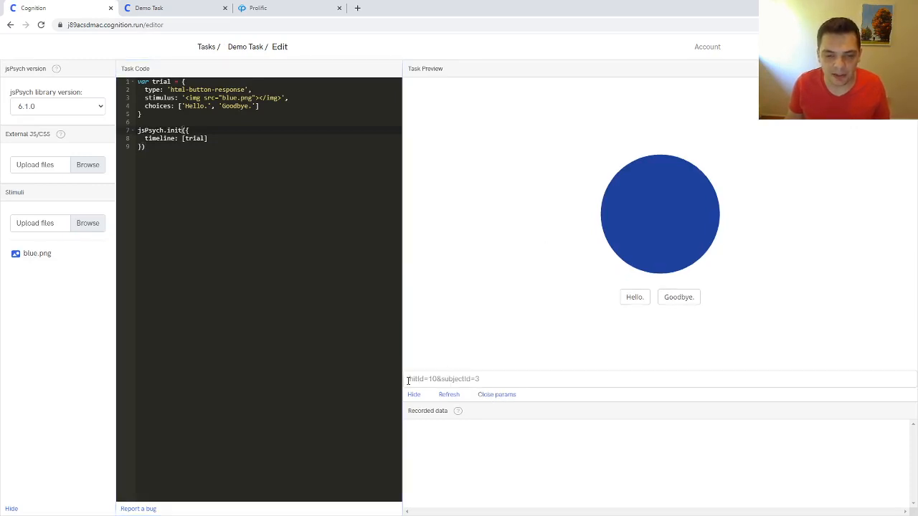
left_click(501, 379)
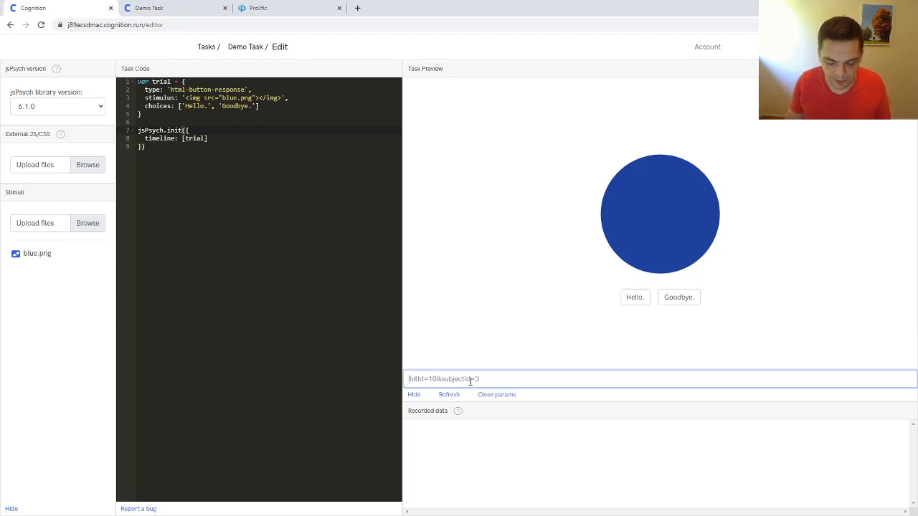
Step: Run the preview with subjectID=12 and answer Hello. so the recorded data includes subjectID 12
type("subject_")
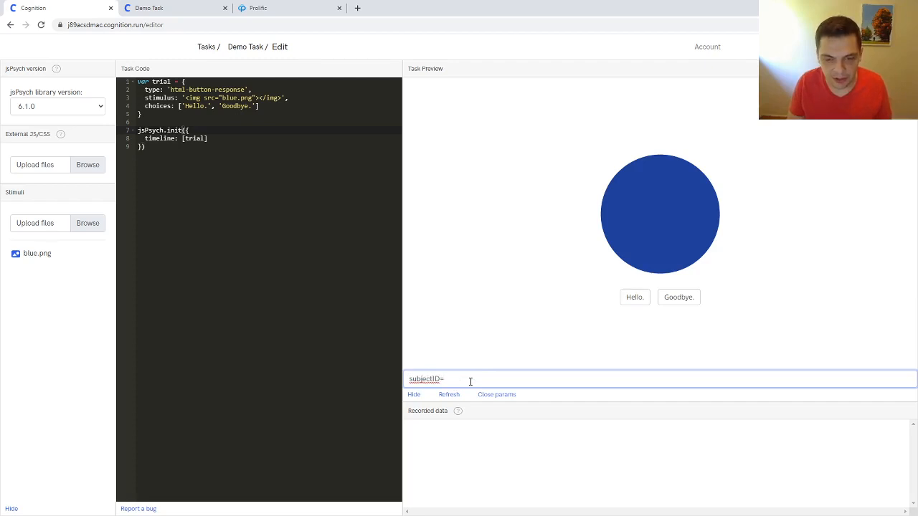
type("12")
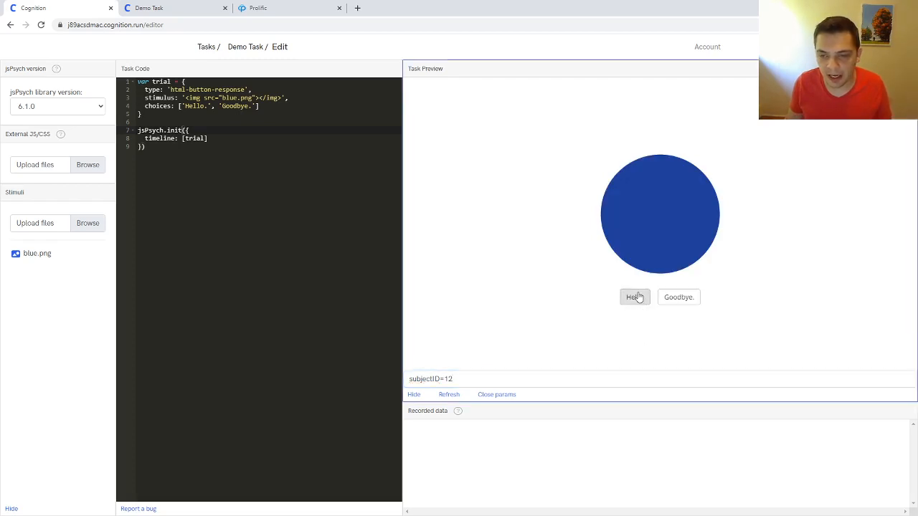
left_click(634, 297)
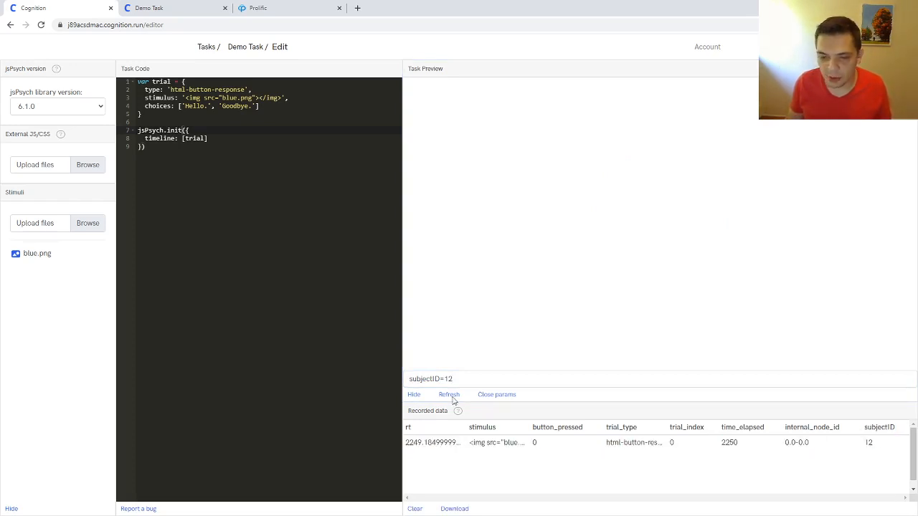
triple_click(430, 379)
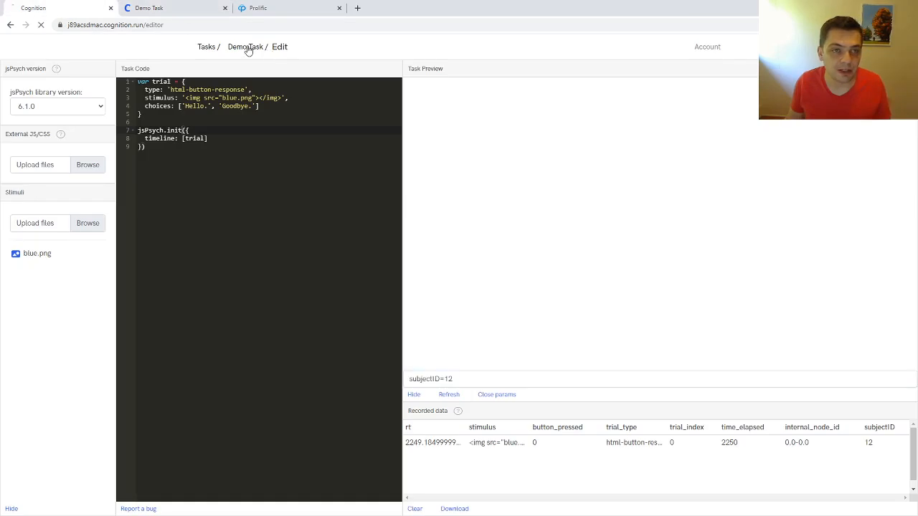
Step: Finish the running Demo Task by answering Goodbye and return to the results overview
left_click(246, 47)
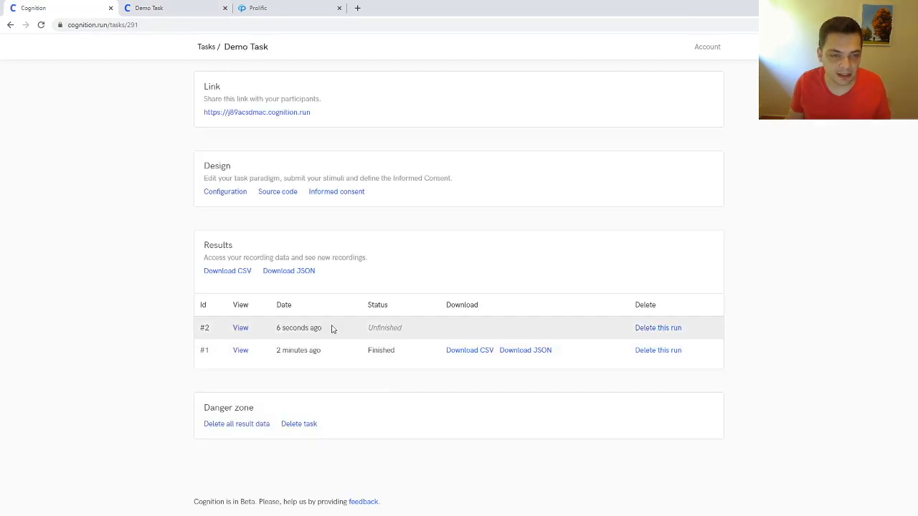
mouse_move(413, 327)
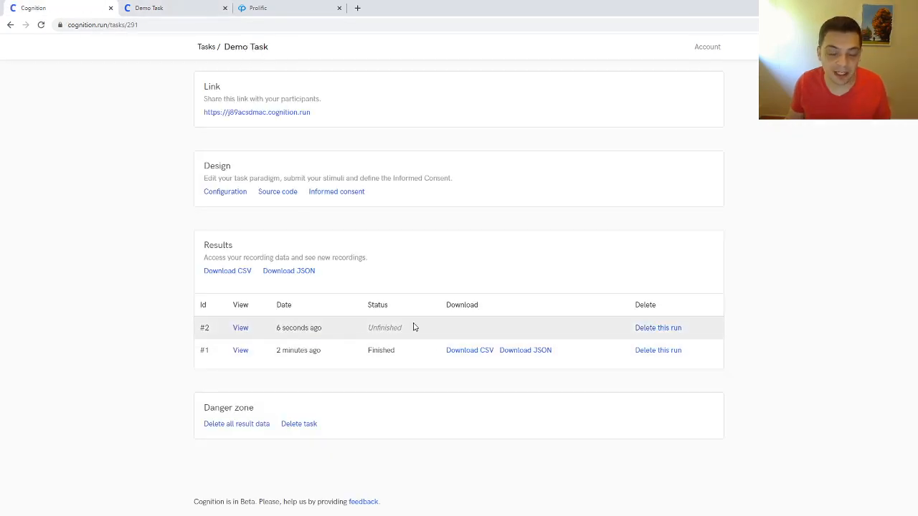
left_click(240, 328)
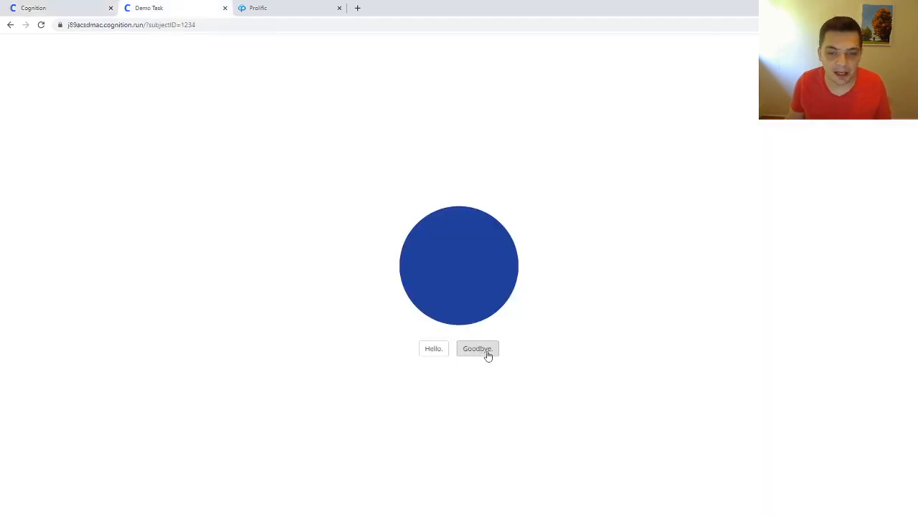
left_click(477, 349)
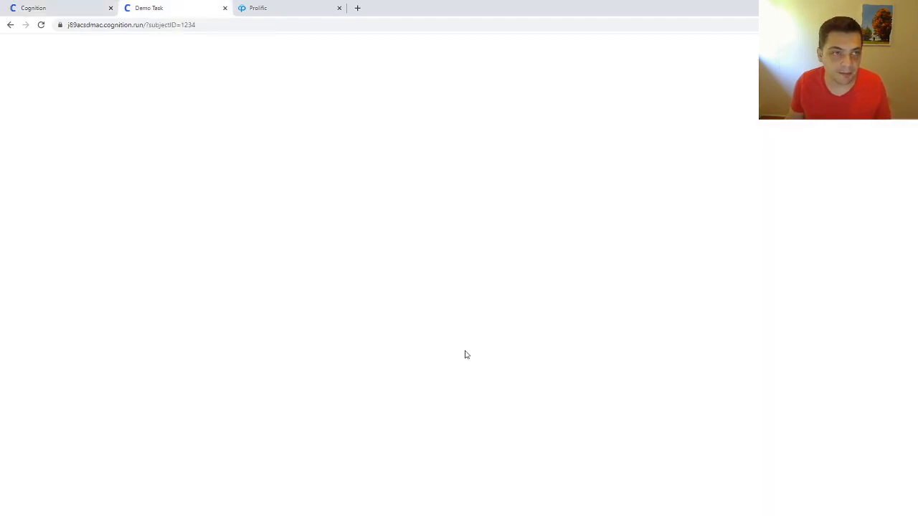
left_click(61, 8)
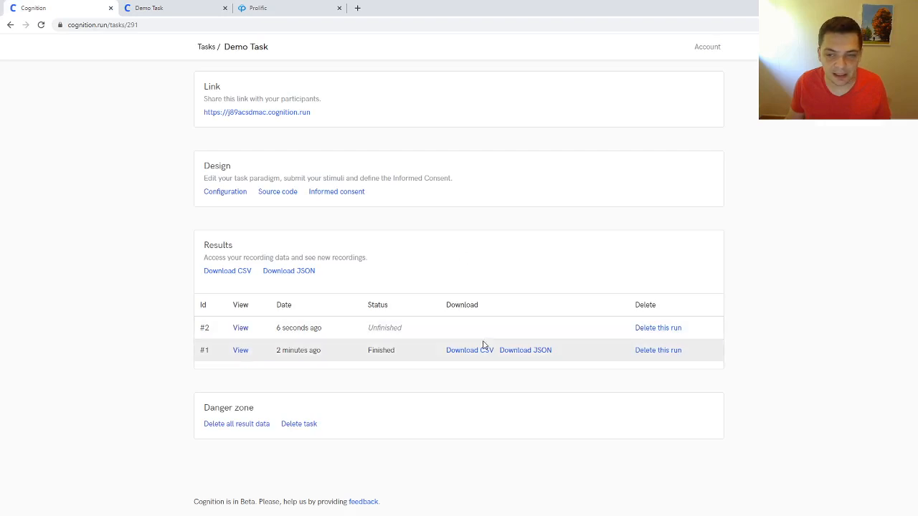
Step: Refresh results and view finished run #2 showing subjectID 1234 from the URL
left_click(40, 24)
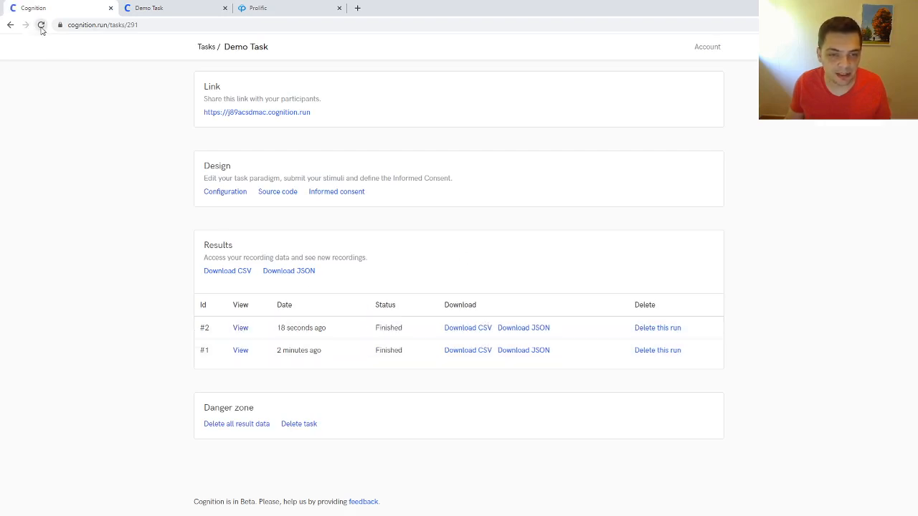
left_click(240, 327)
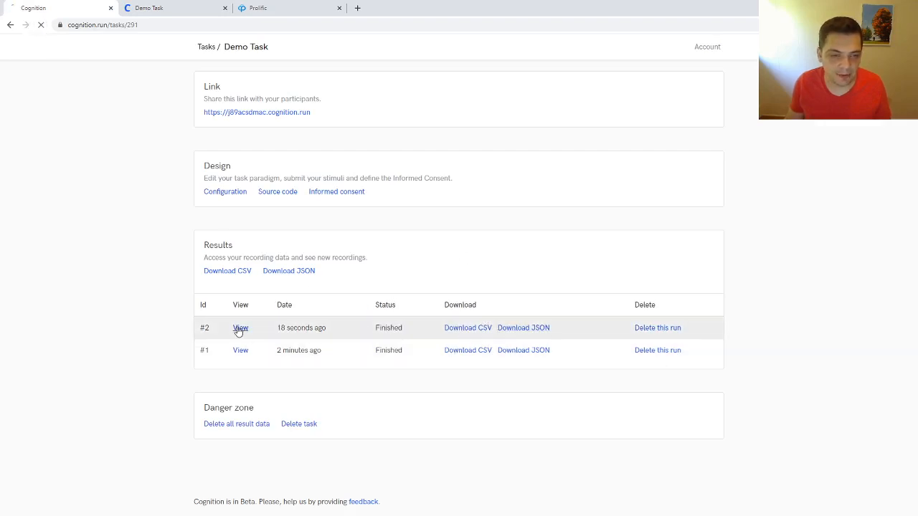
left_click(241, 327)
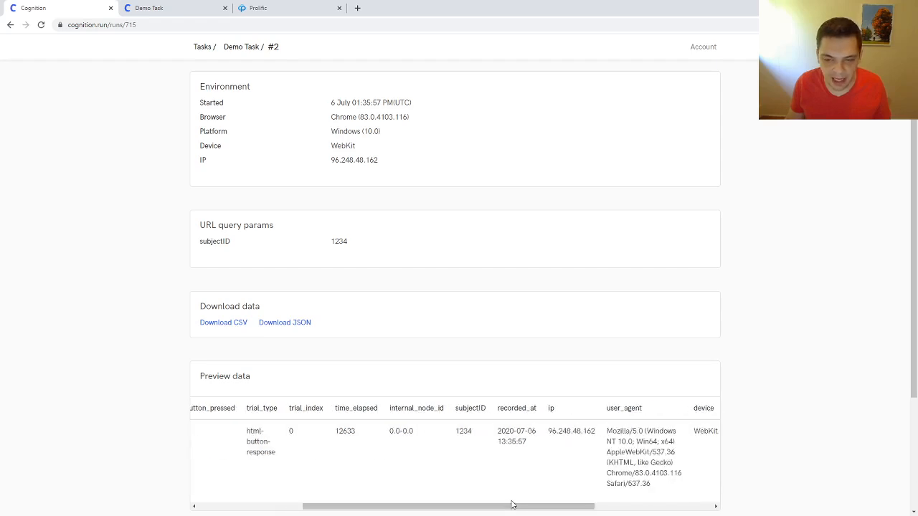
double_click(470, 408)
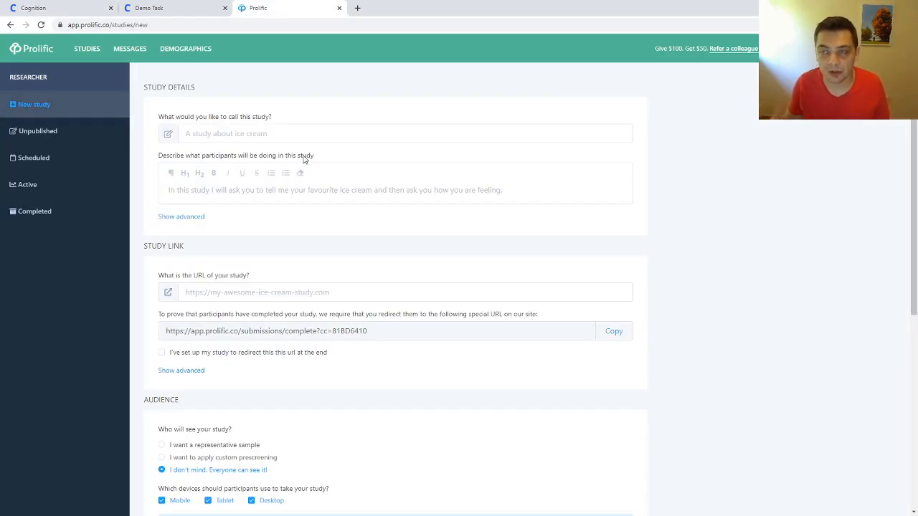
mouse_move(299, 236)
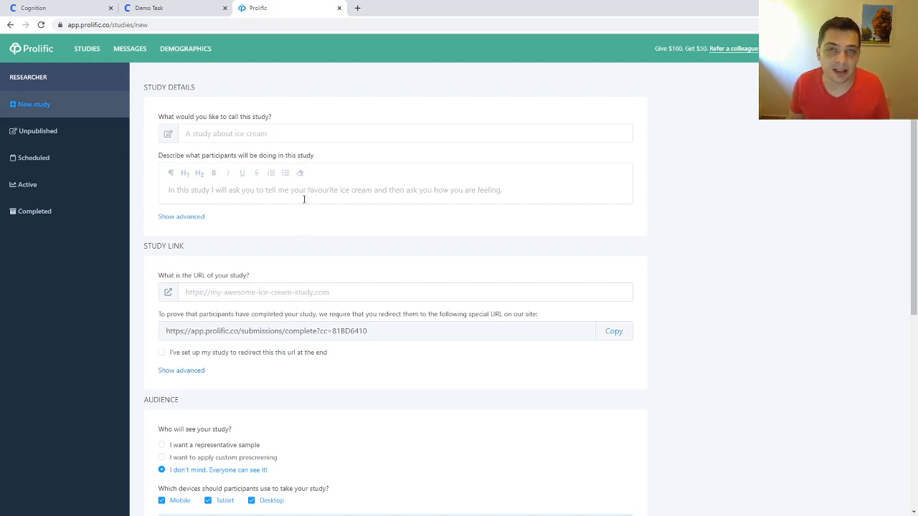
mouse_move(391, 250)
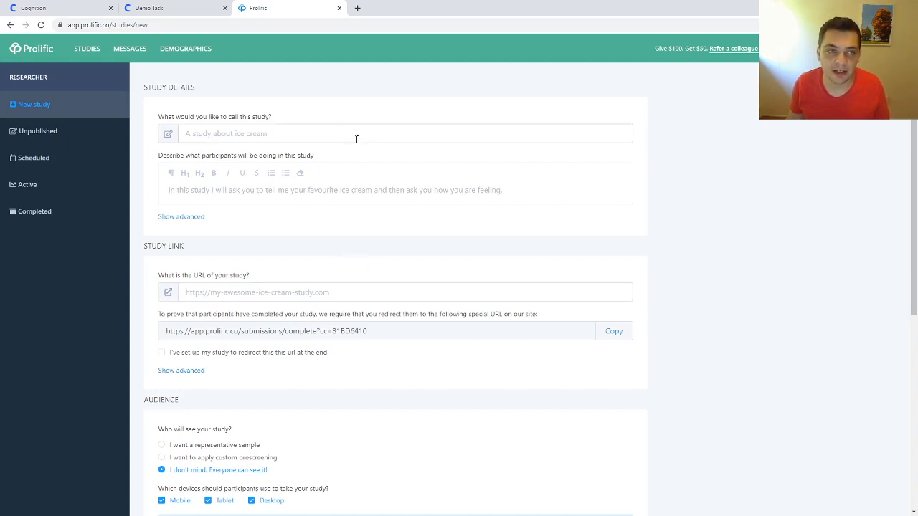
mouse_move(165, 163)
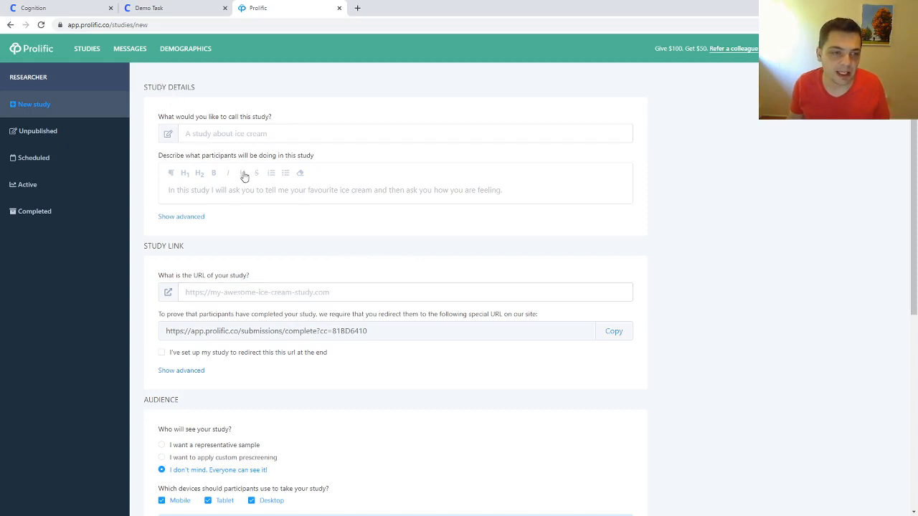
scroll("down", 3)
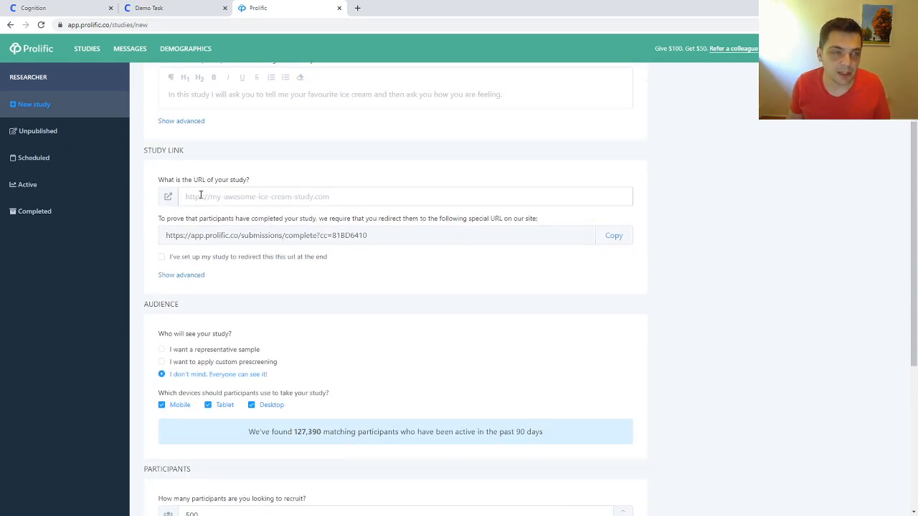
left_click(176, 8)
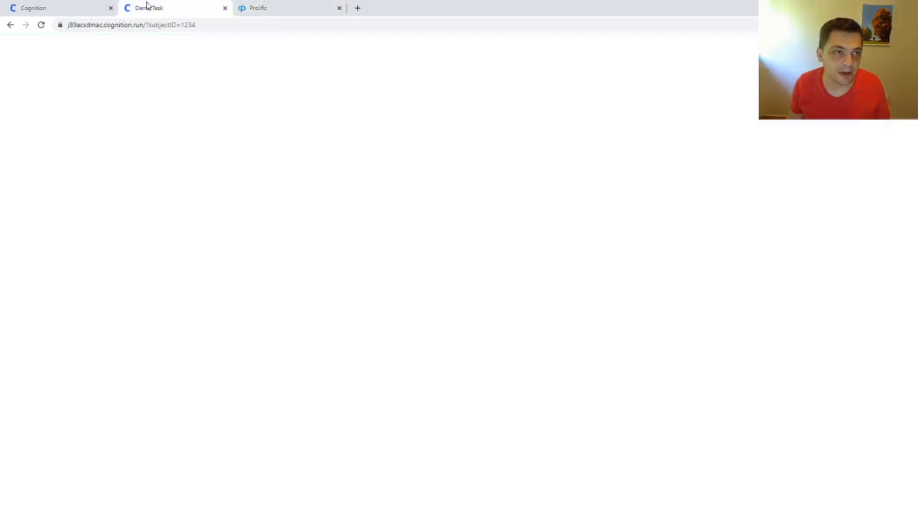
left_click(143, 25)
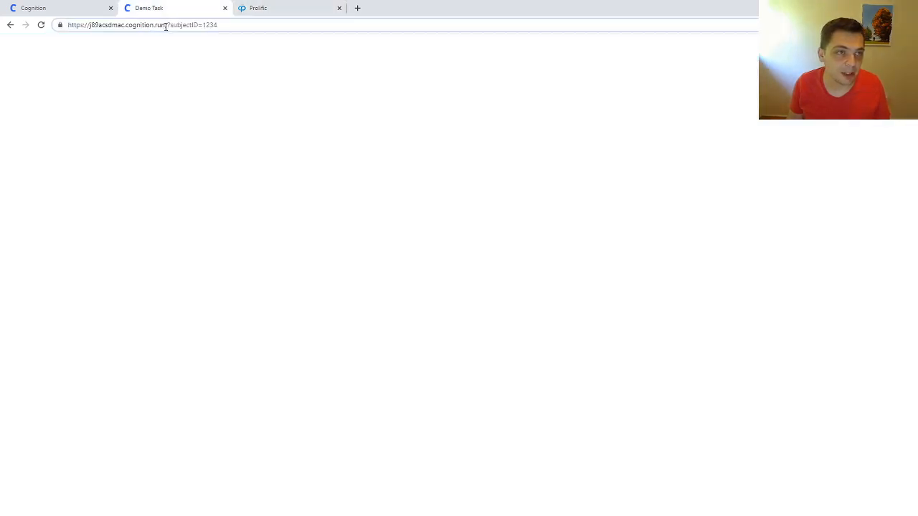
left_click(287, 8)
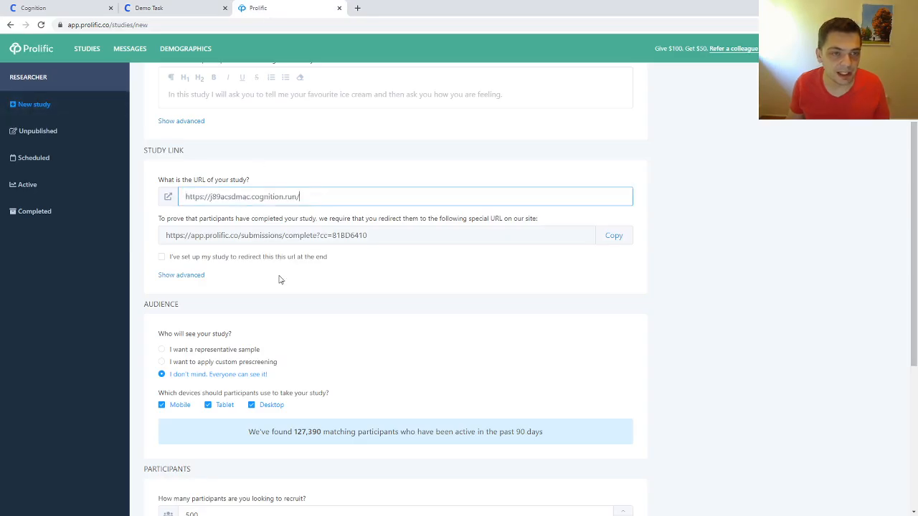
triple_click(265, 235)
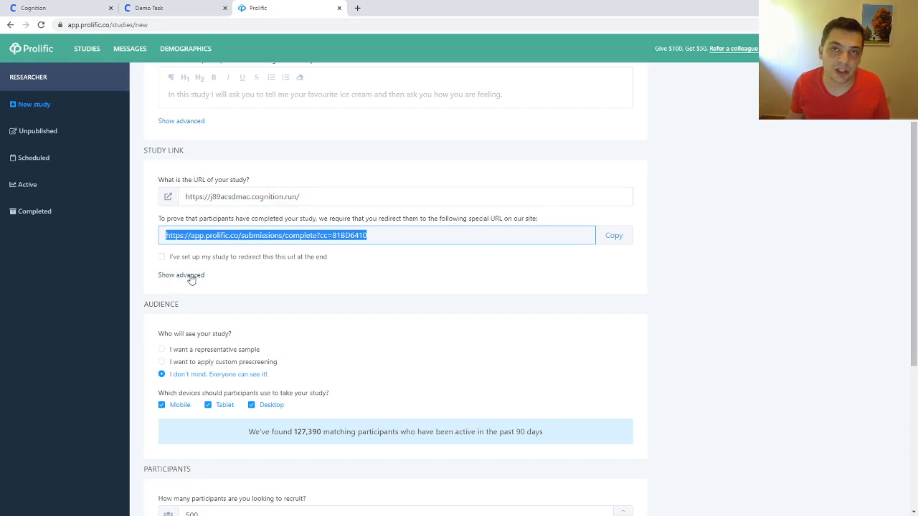
Step: Enable special parameters so the study URL carries PROLIFIC_PID, STUDY_ID and SESSION_ID
left_click(180, 275)
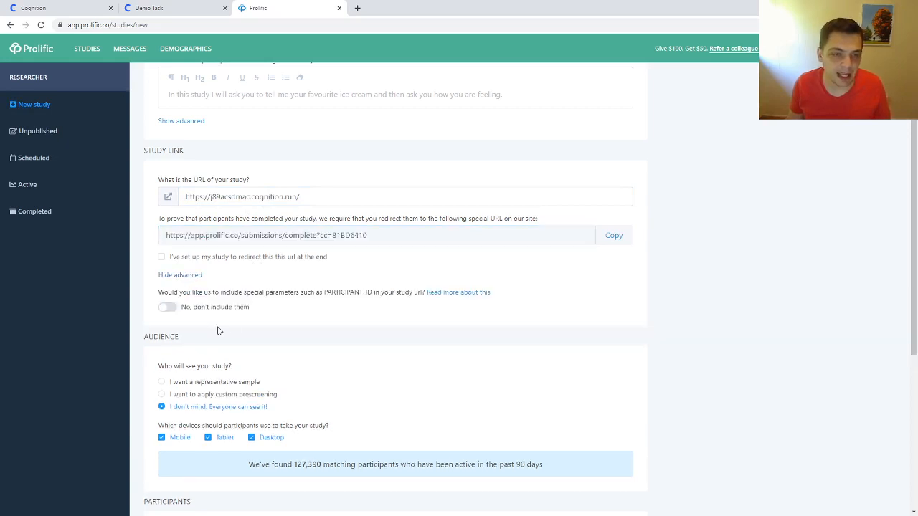
mouse_move(199, 297)
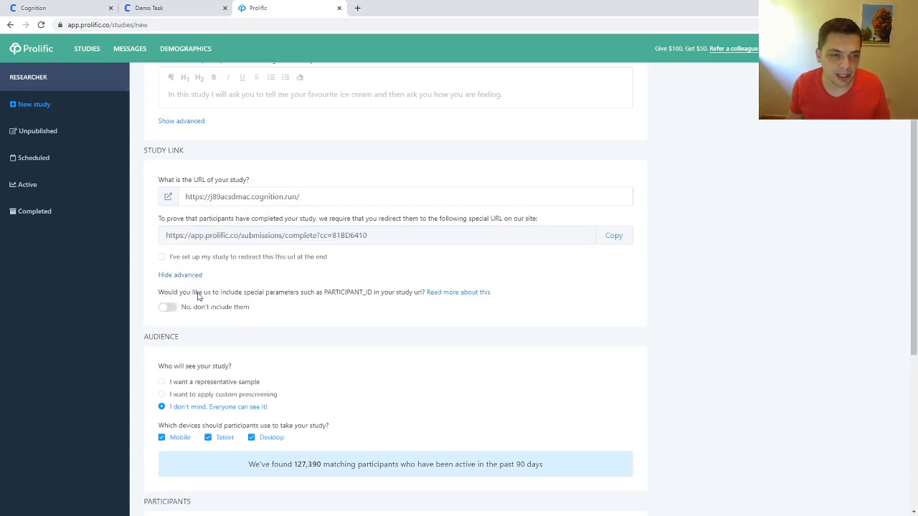
mouse_move(397, 292)
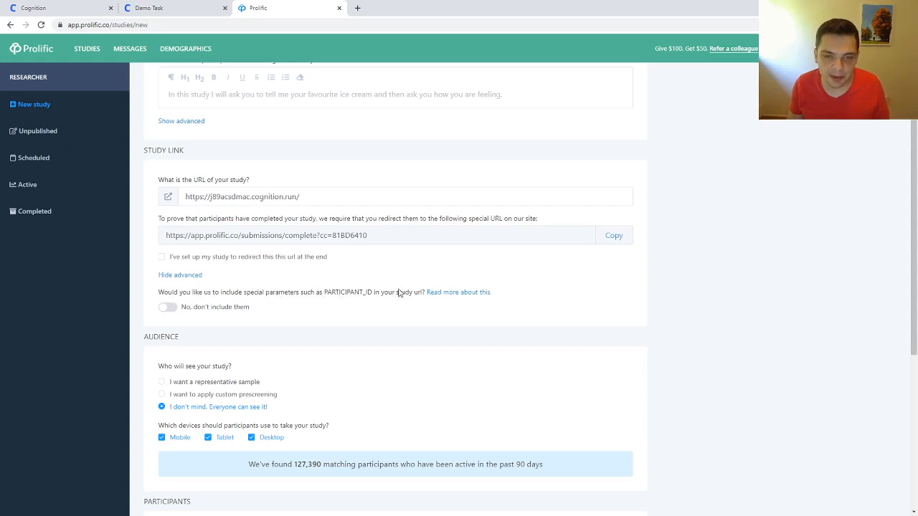
left_click(167, 307)
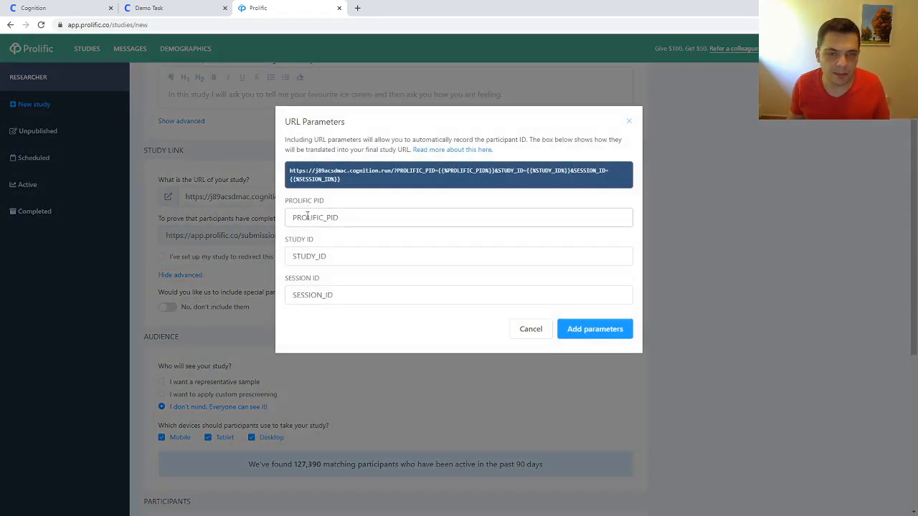
double_click(315, 217)
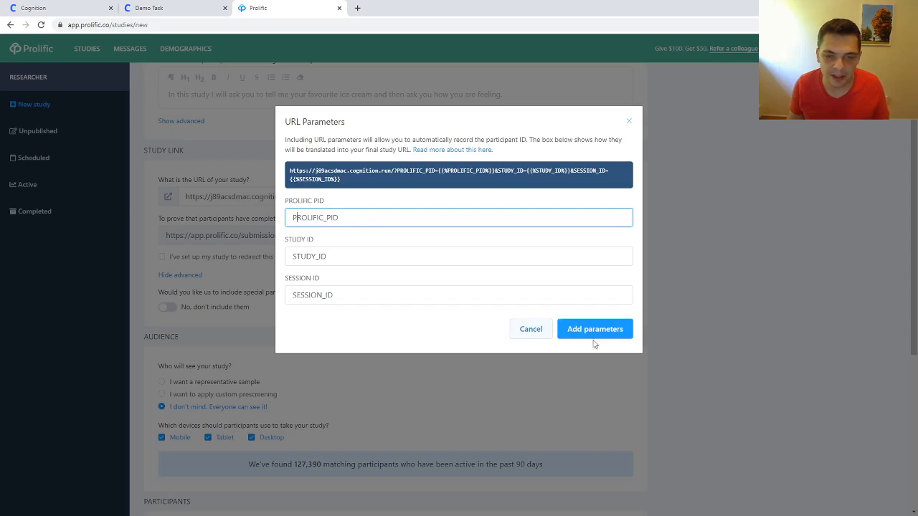
left_click(594, 328)
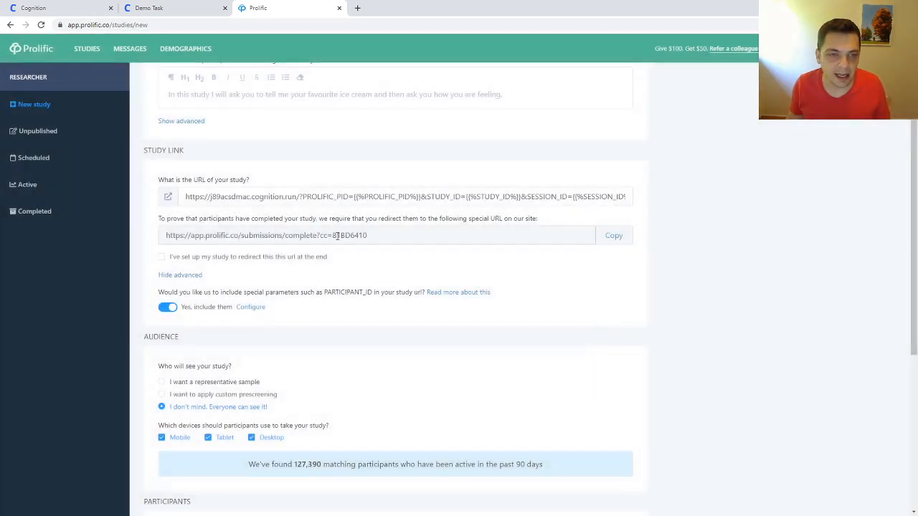
left_click(401, 197)
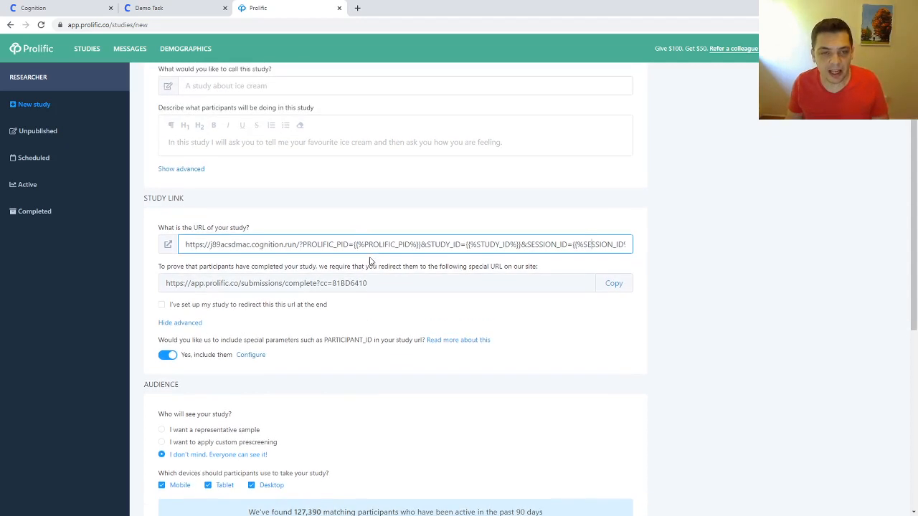
scroll("up", 3)
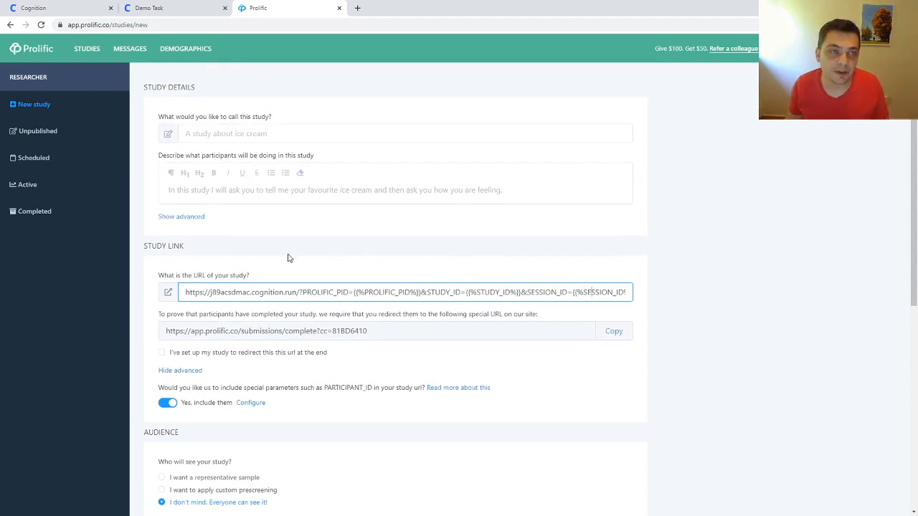
mouse_move(302, 271)
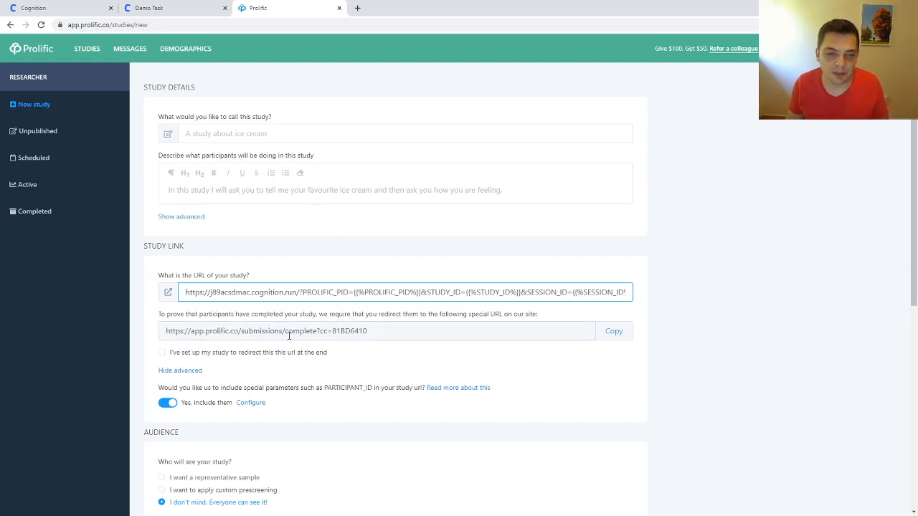
left_click(377, 330)
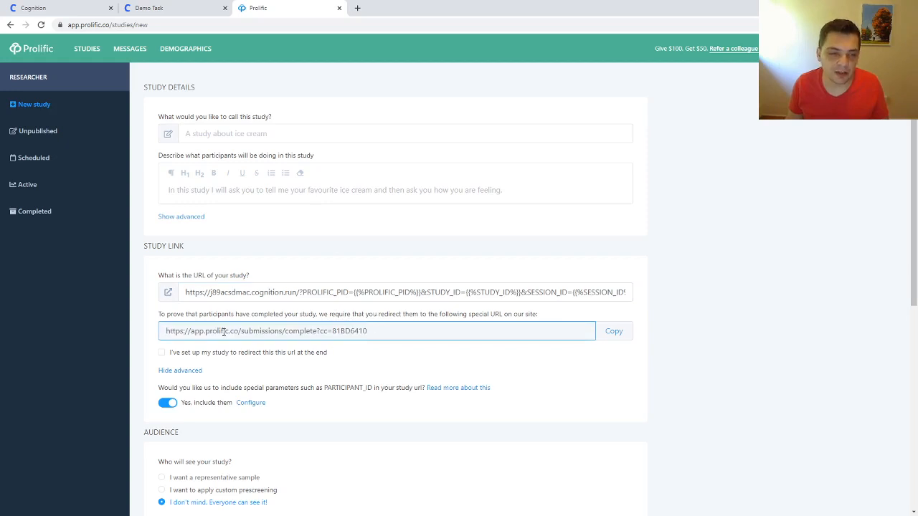
left_click(614, 331)
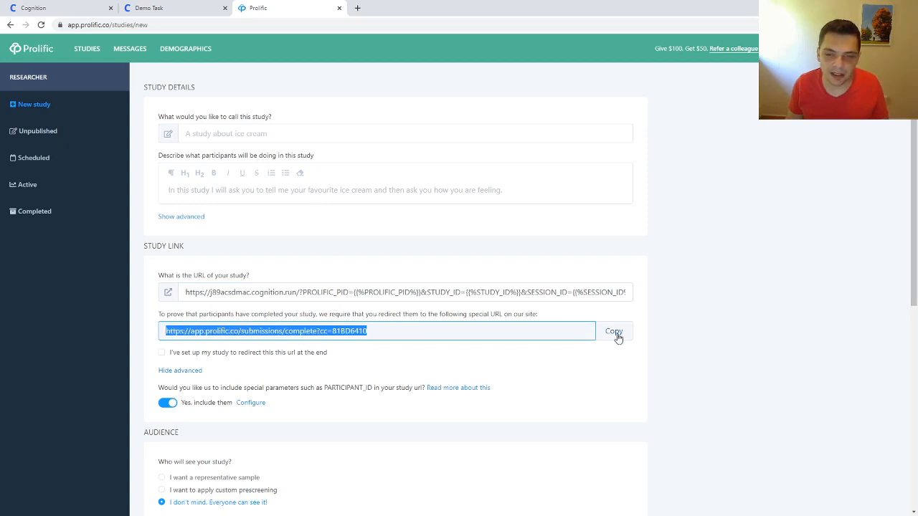
left_click(613, 330)
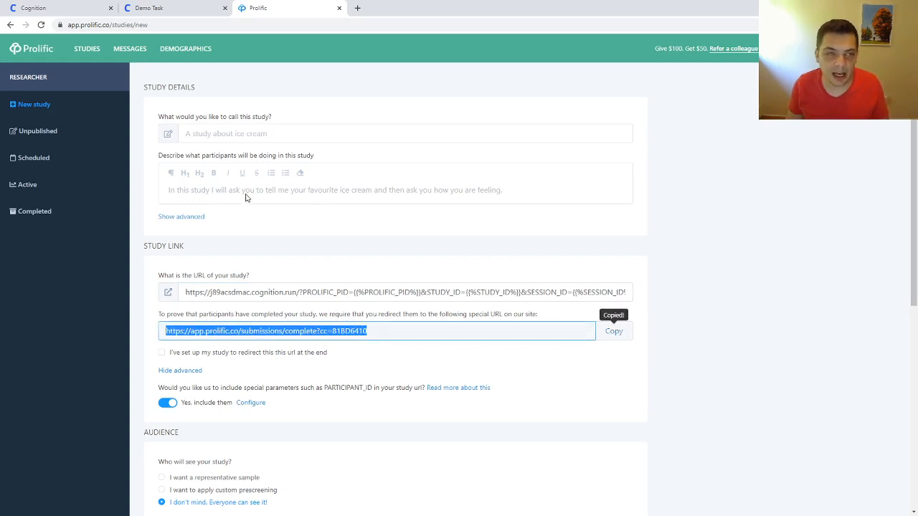
left_click(33, 8)
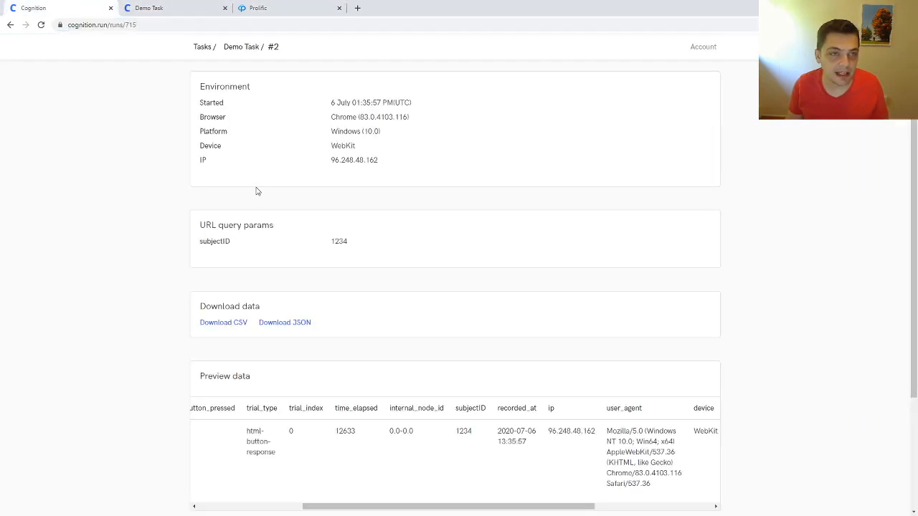
Step: Define var debrief as an html-keyboard-response with a thank-you paragraph stimulus
left_click(242, 47)
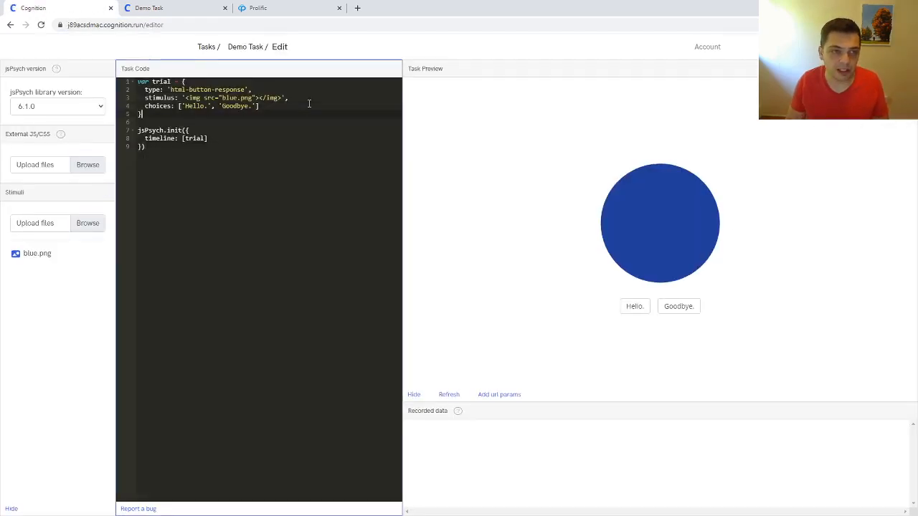
type("var tr")
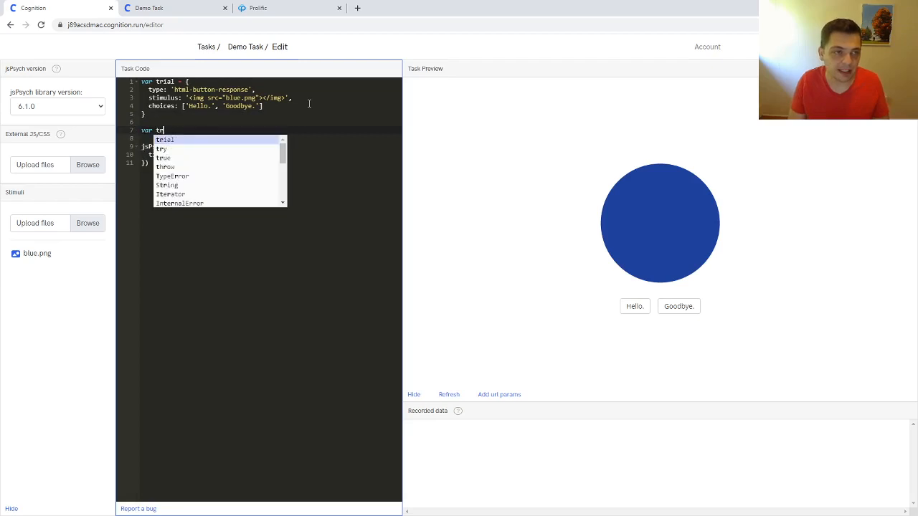
type("debrei")
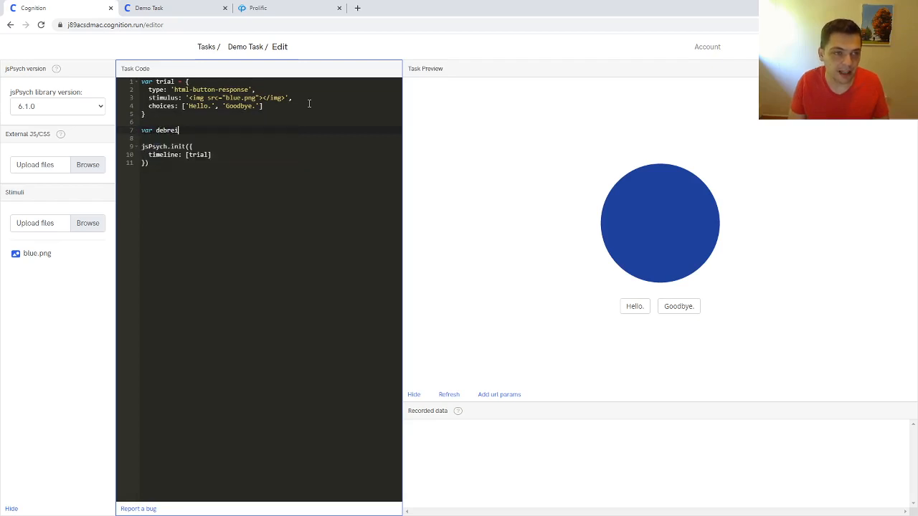
type("= {")
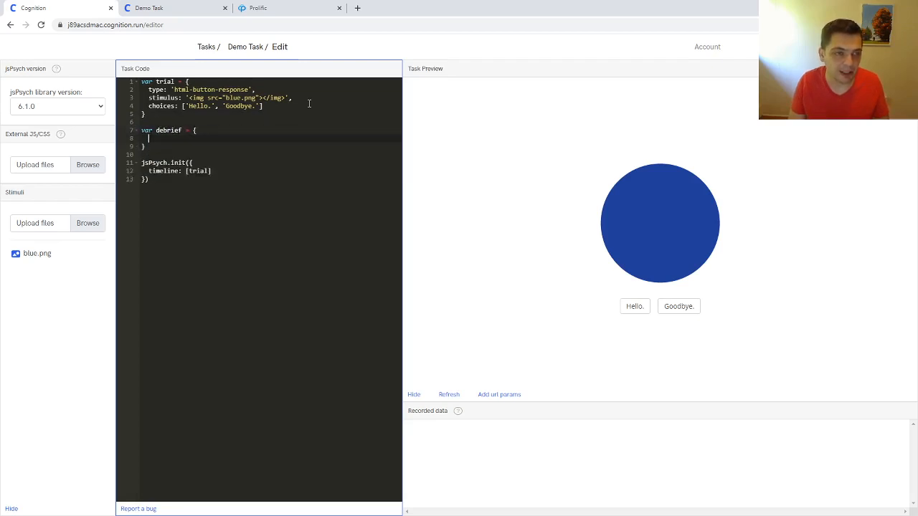
type("type: ''")
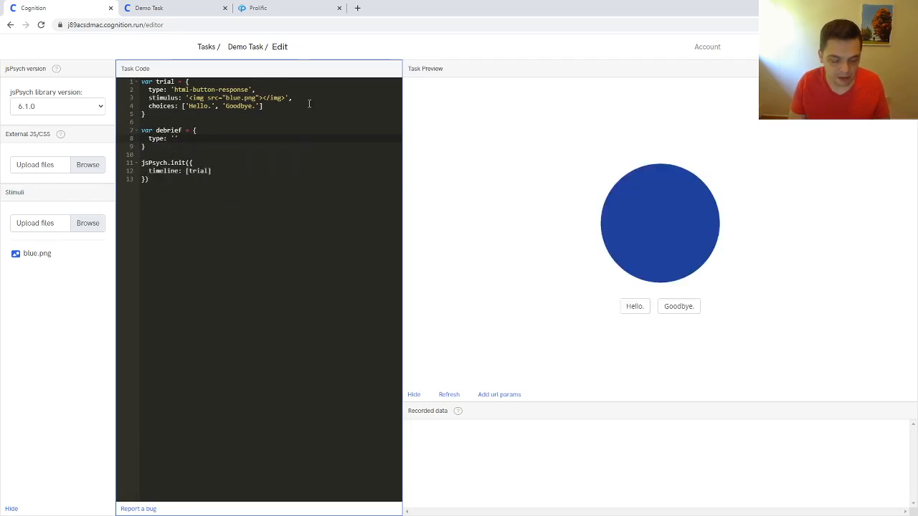
type("html-keyboard-response")
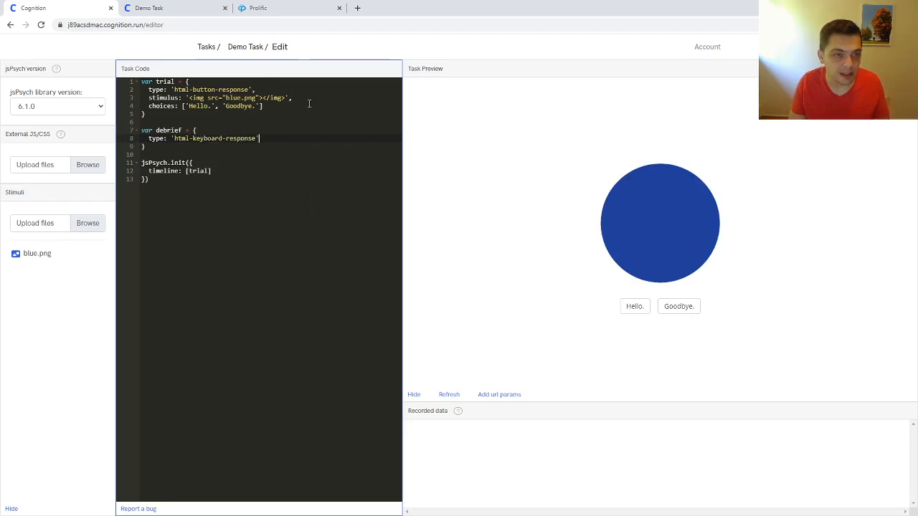
type("stimulus:")
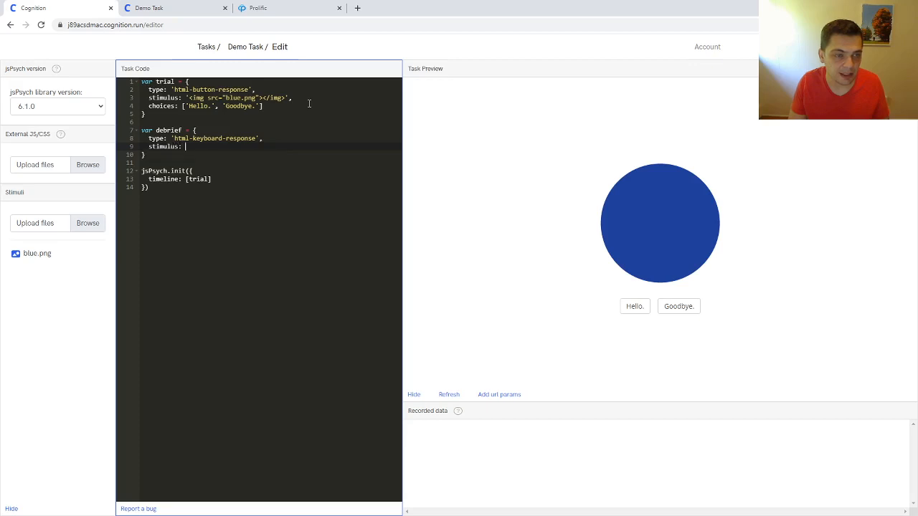
type("'<p>Thanks for completing my experiment")
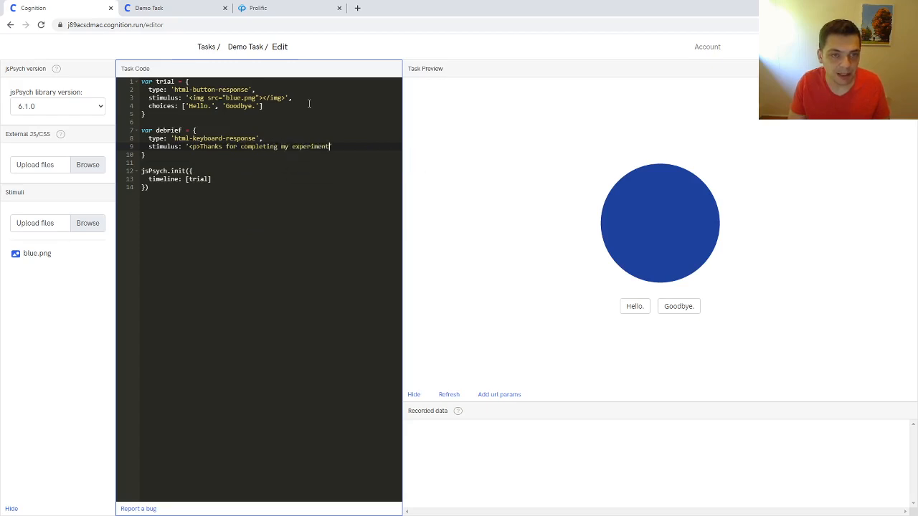
type("!</p>'+")
type("'<p><")
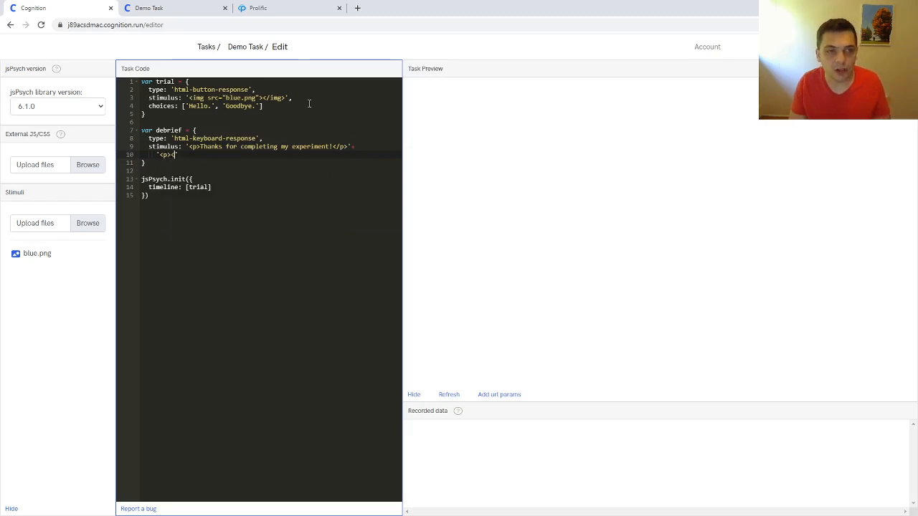
Step: Add a second paragraph with a link to the Prolific completion URL
left_click(449, 394)
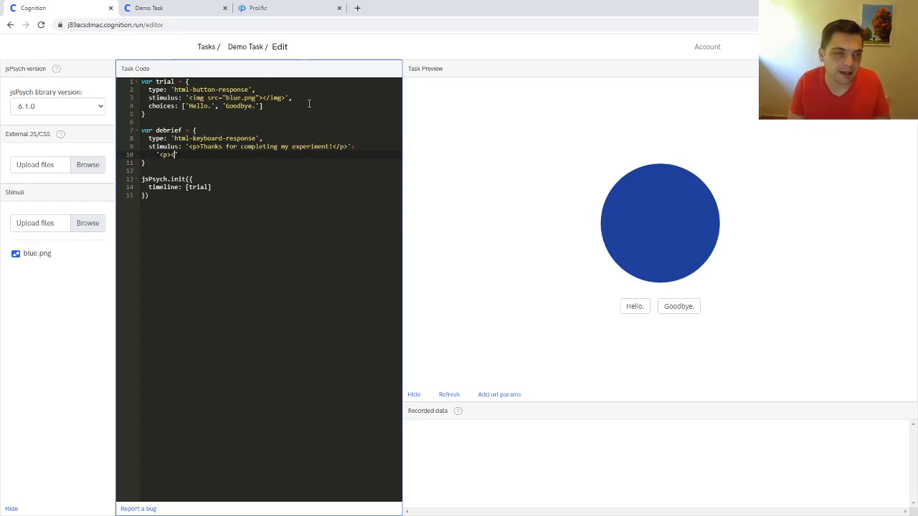
type("a")
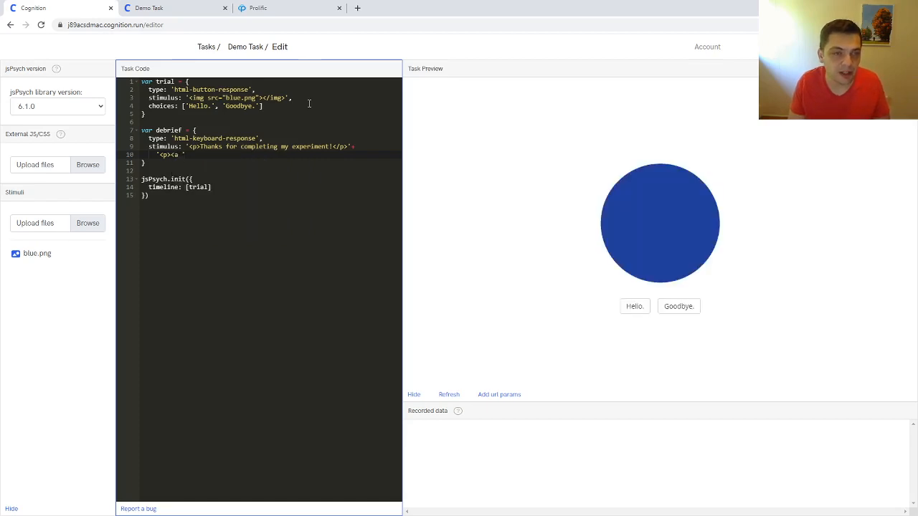
type("h")
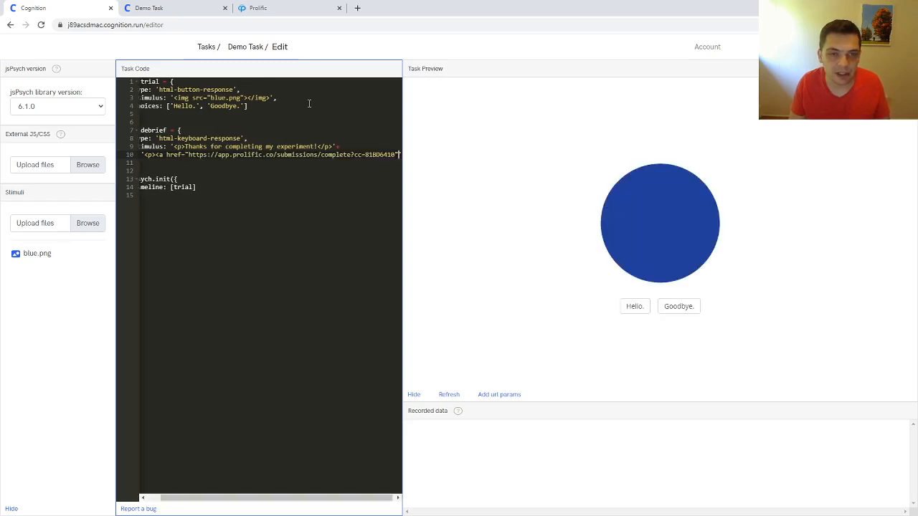
type("C")
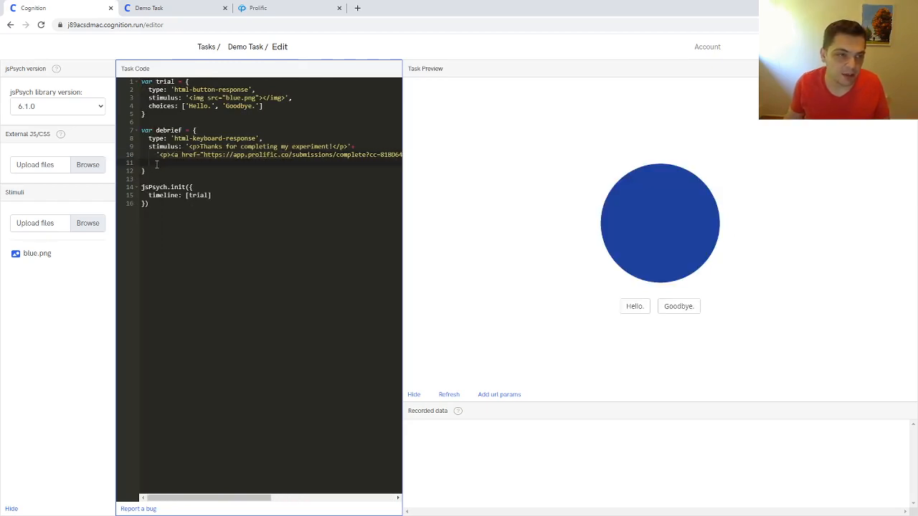
Step: Set debrief choices to jsPsych.NO_KEYS, append debrief to the timeline and preview the thank-you screen
type("choices: jsPsych.NO")
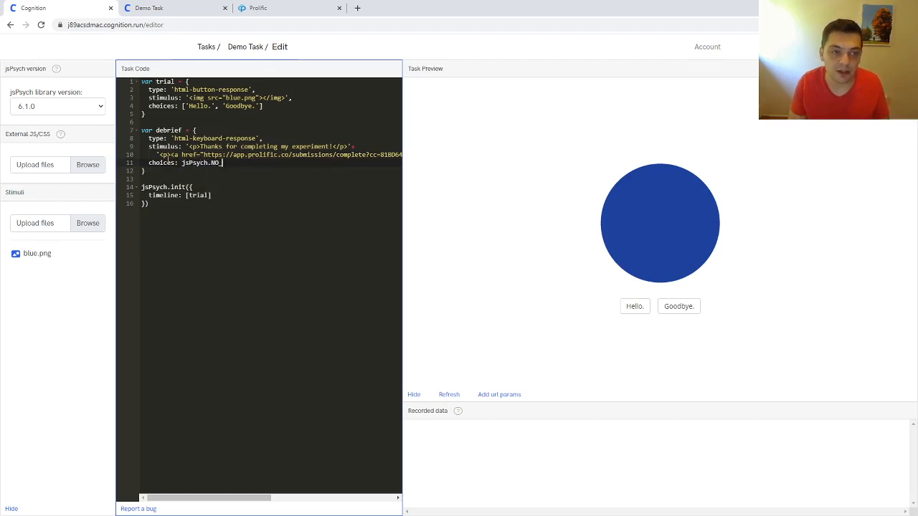
type("_KEYS")
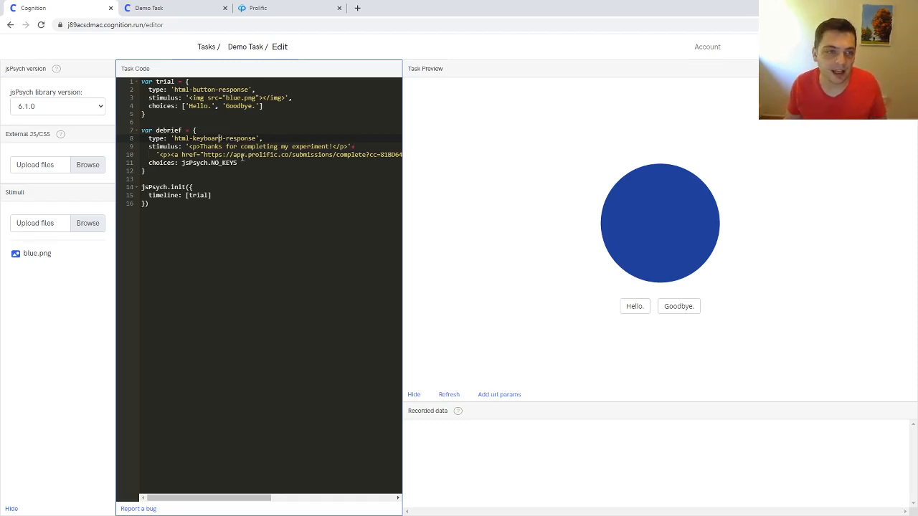
left_click(237, 162)
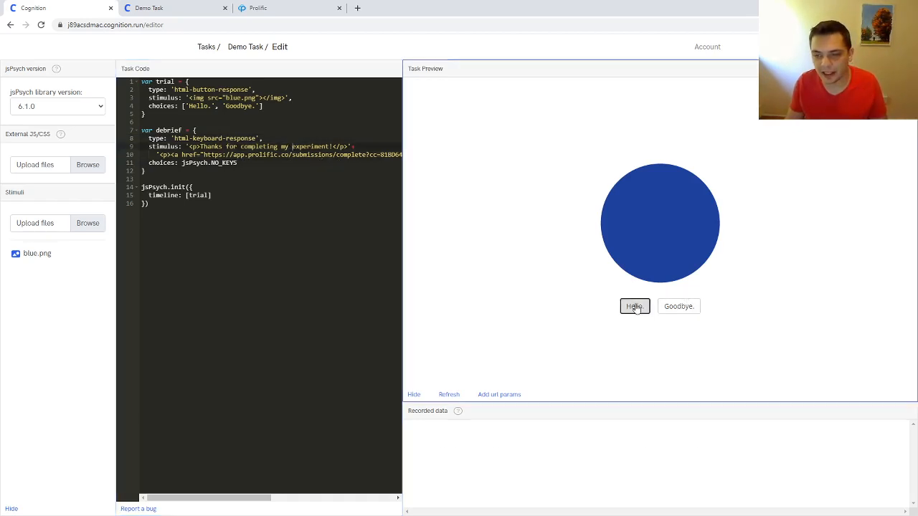
left_click(634, 306)
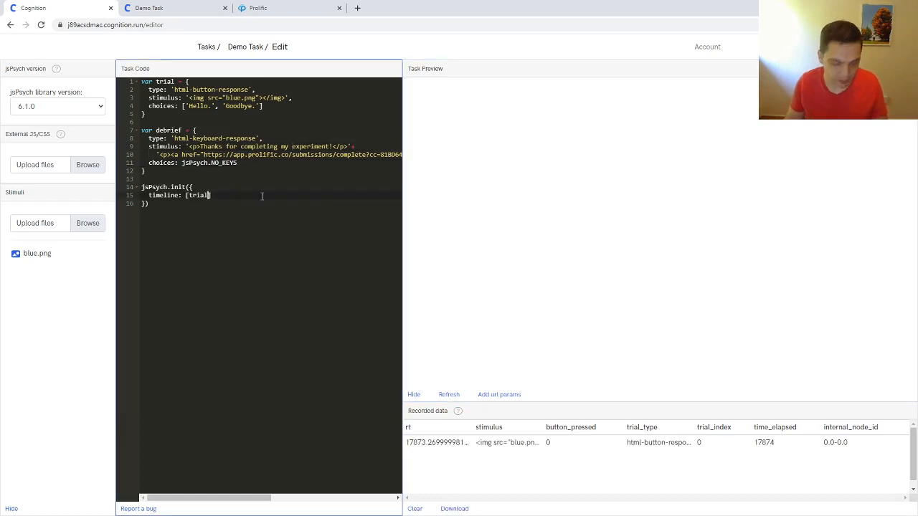
type(", debrief")
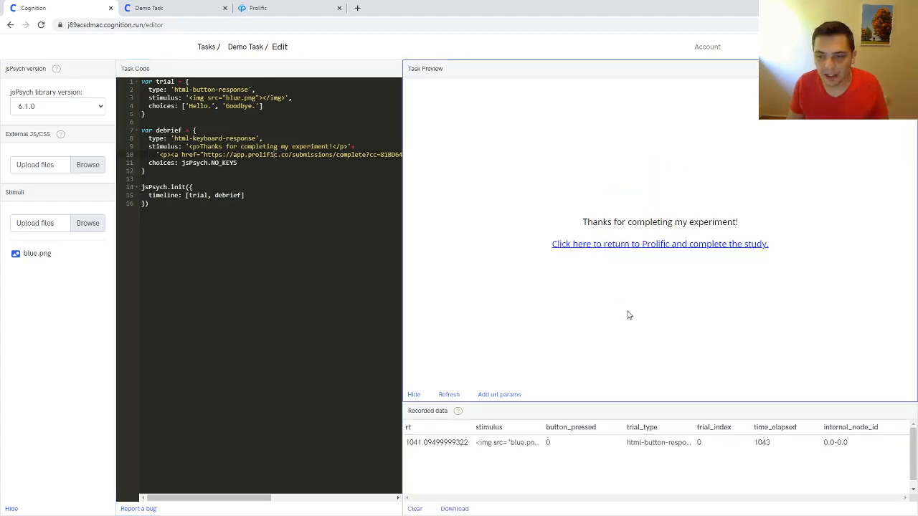
mouse_move(688, 280)
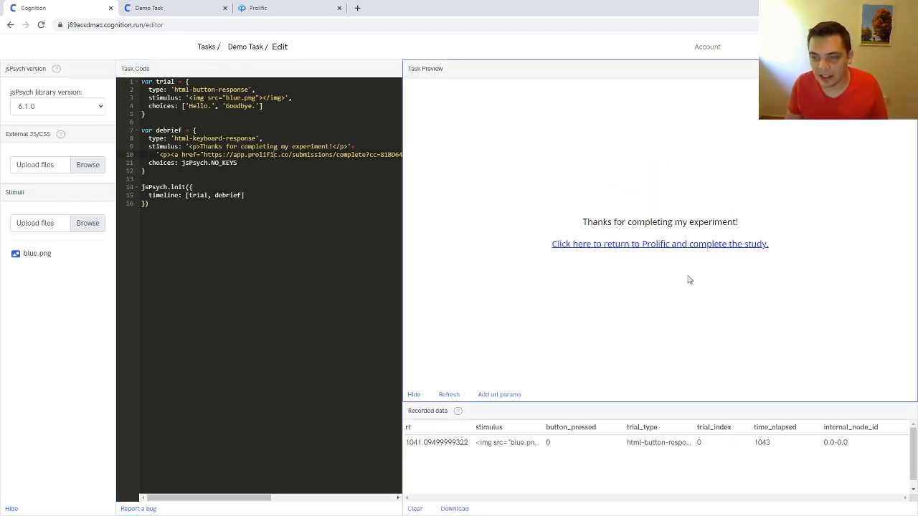
left_click(660, 243)
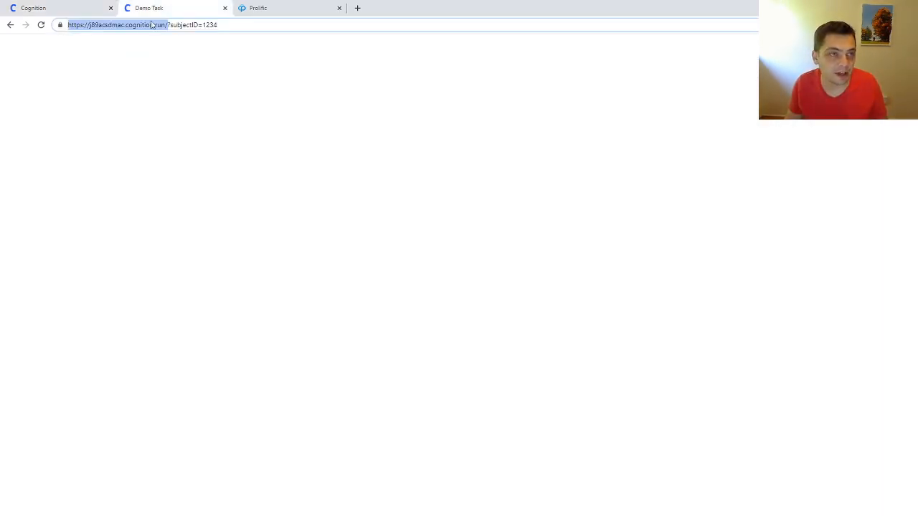
Step: Follow the live debrief link to Prolific's 'Submission received' confirmation with code 81BD6410
left_click(41, 25)
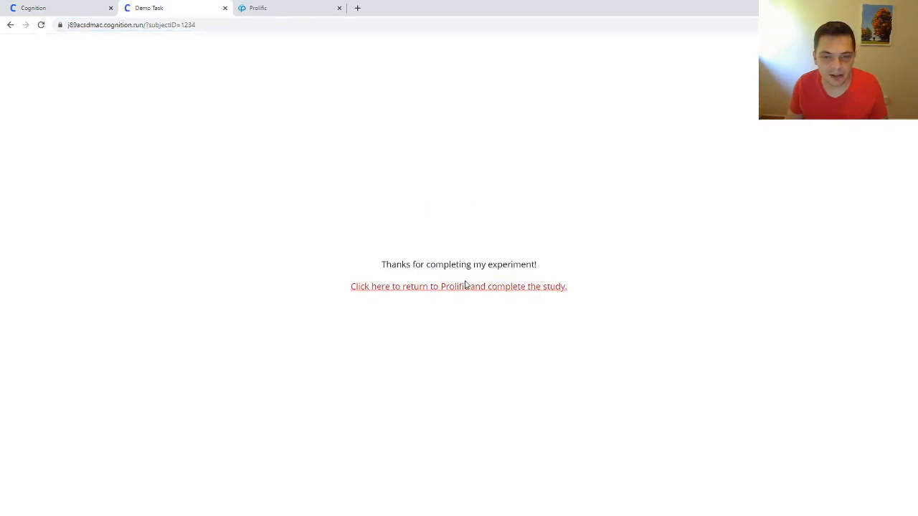
left_click(459, 286)
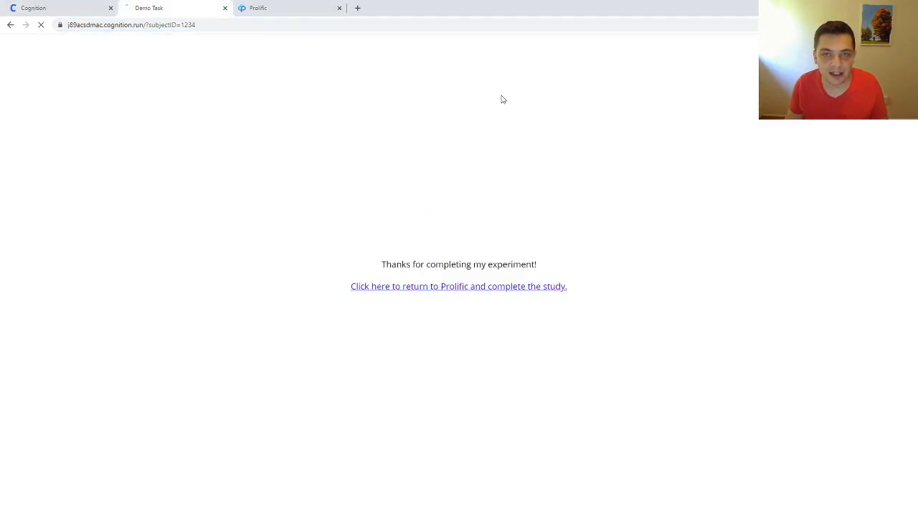
left_click(458, 286)
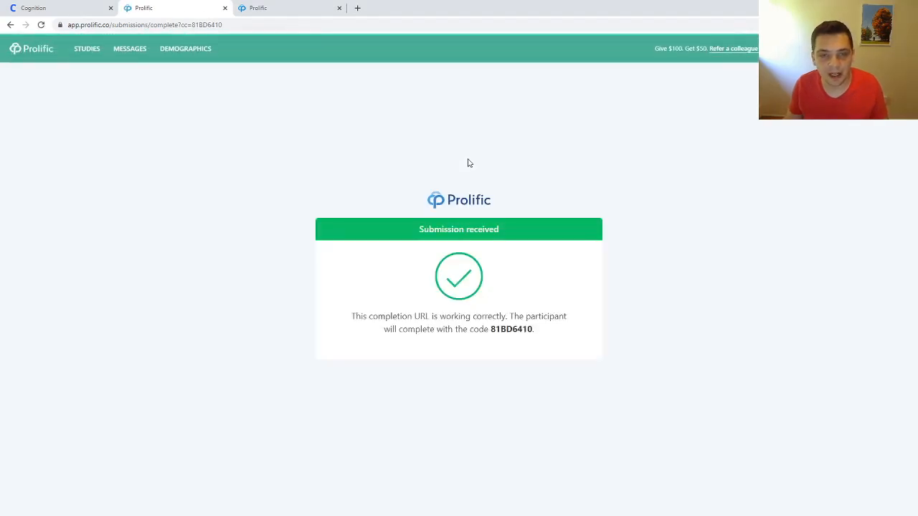
left_click_drag(351, 317, 534, 329)
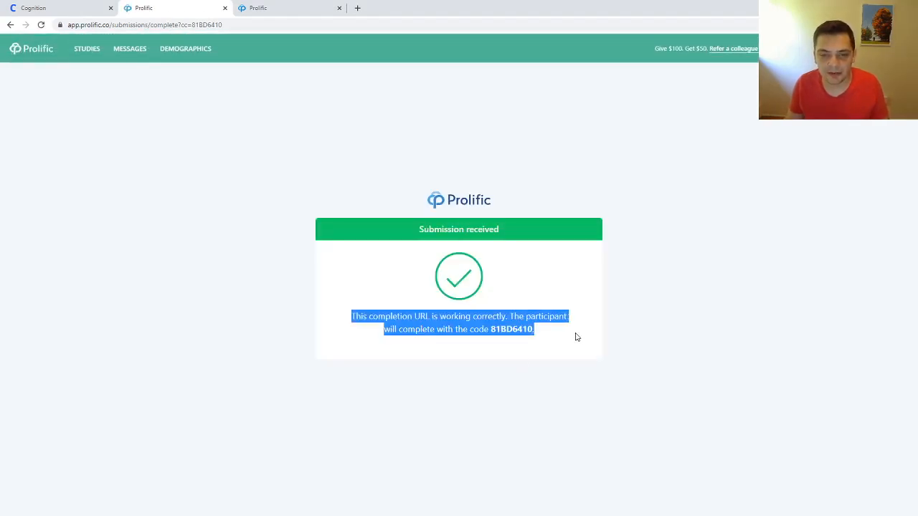
left_click(304, 207)
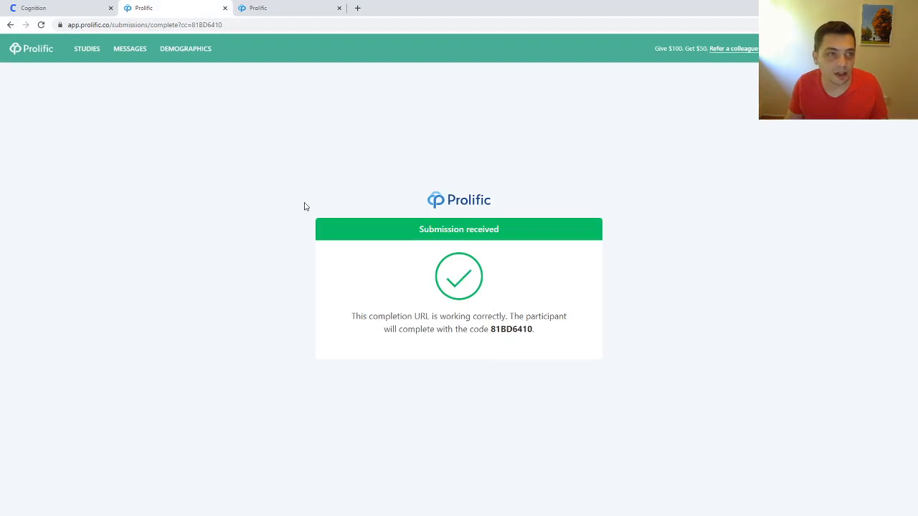
left_click(57, 8)
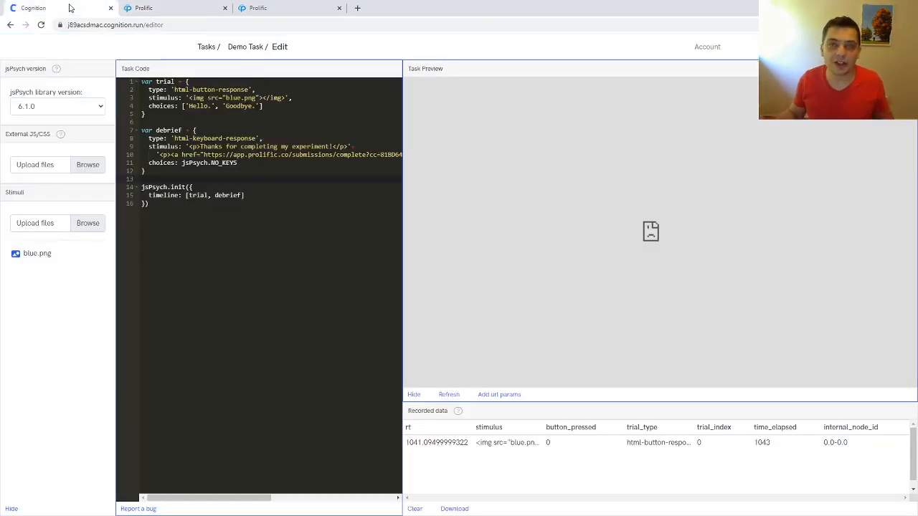